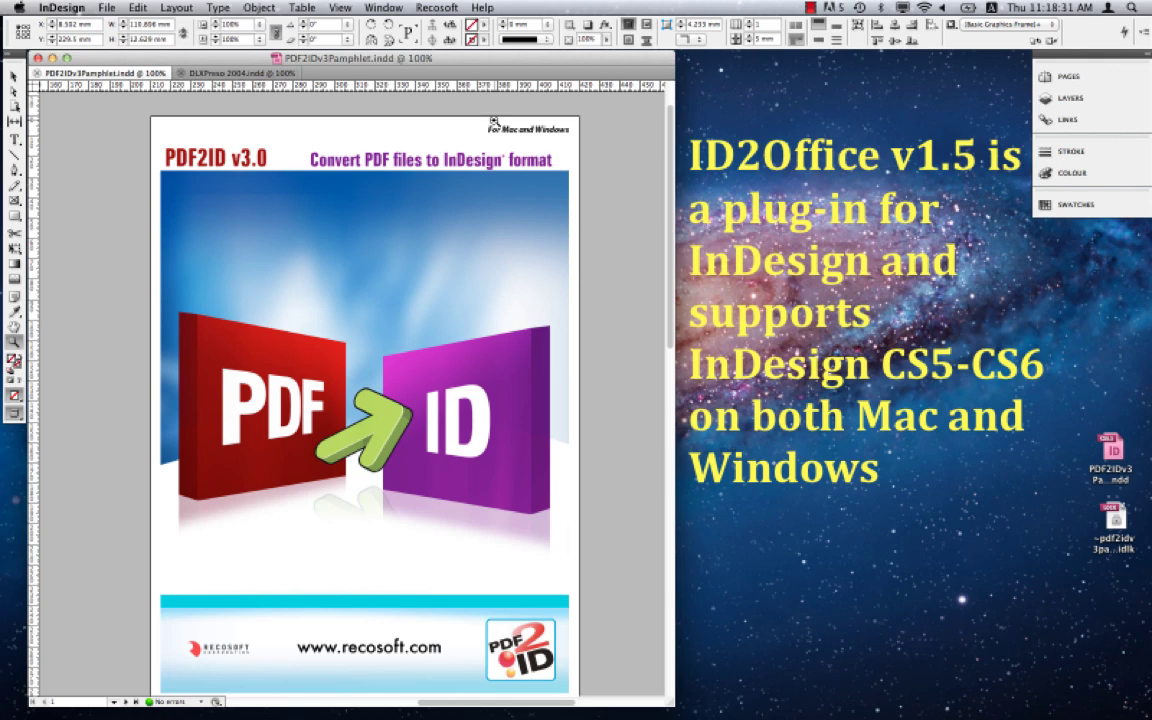
Bring up the ID2Office export options for the pamphlet via Recosoft > Export to Office format.
{"action": "left_click", "coordinate": [438, 8]}
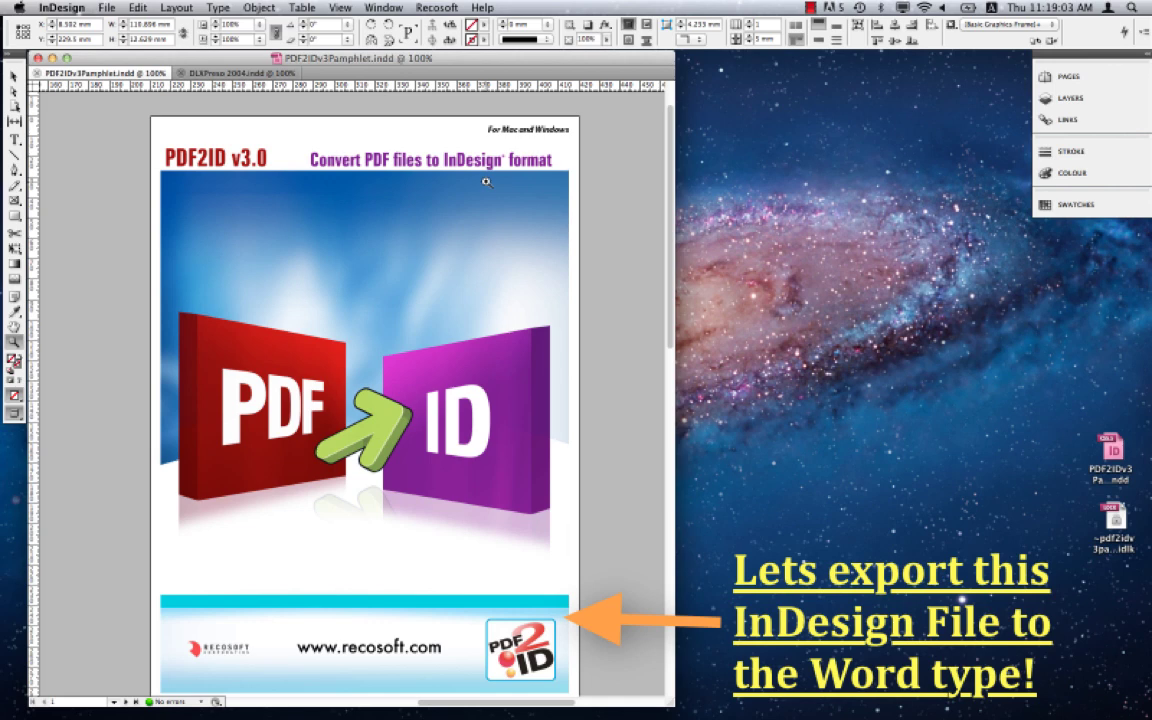
{"action": "left_click", "coordinate": [456, 9]}
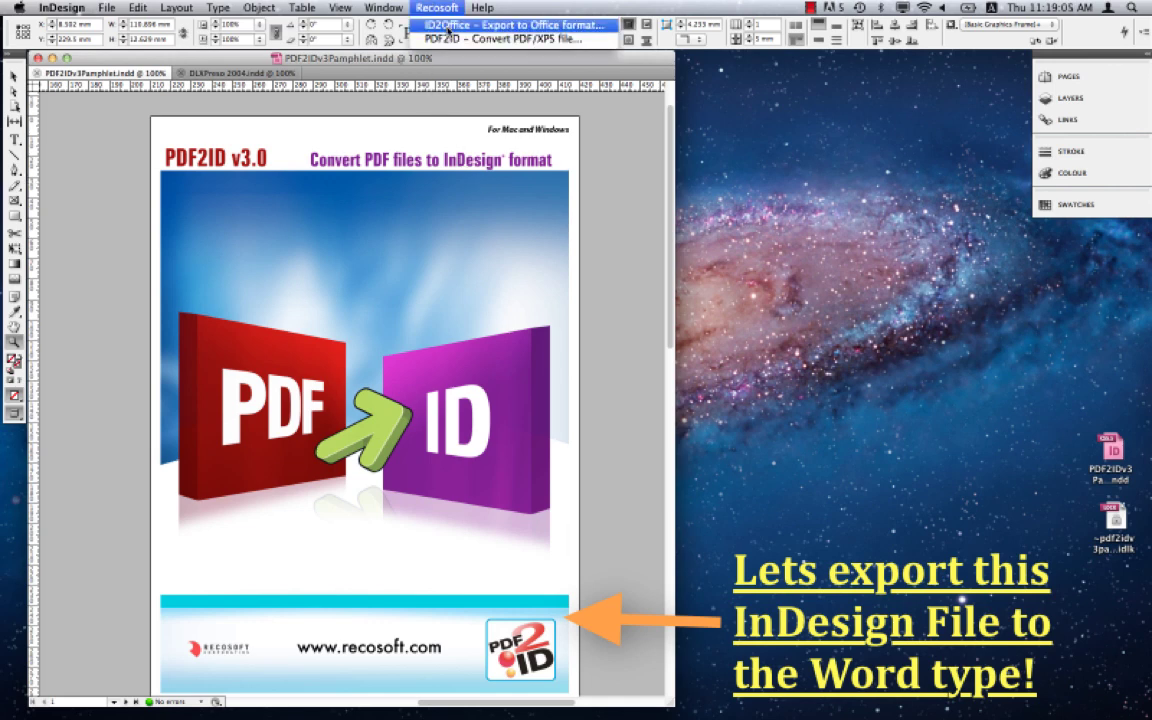
{"action": "left_click", "coordinate": [520, 24]}
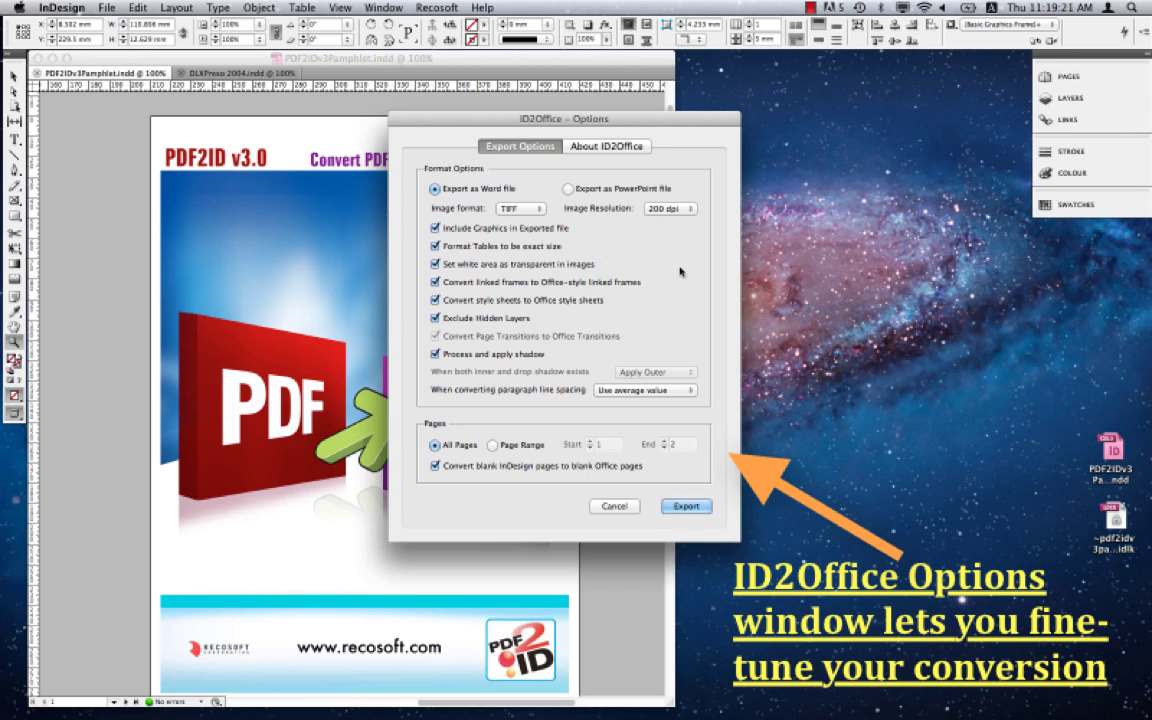
{"action": "mouse_move", "coordinate": [663, 277]}
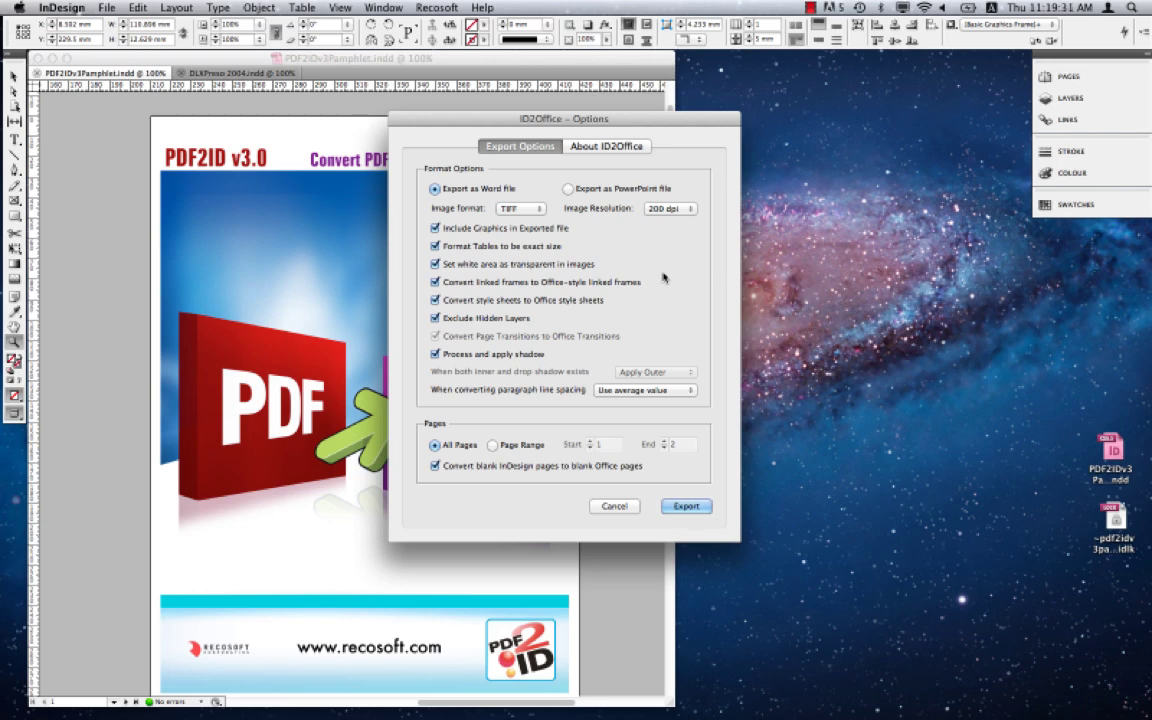
{"action": "mouse_move", "coordinate": [661, 281]}
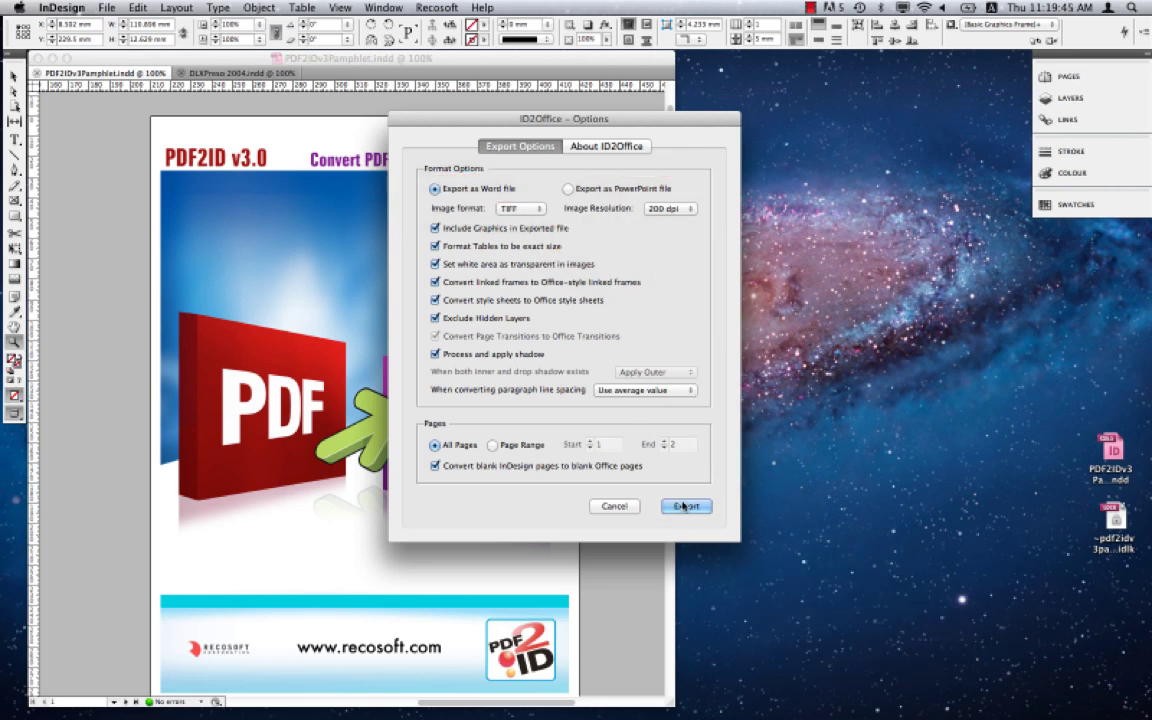
Export the pamphlet as PDF2IDv3Pamphlet.docx to the Desktop and acknowledge the completion notice.
{"action": "left_click", "coordinate": [685, 506]}
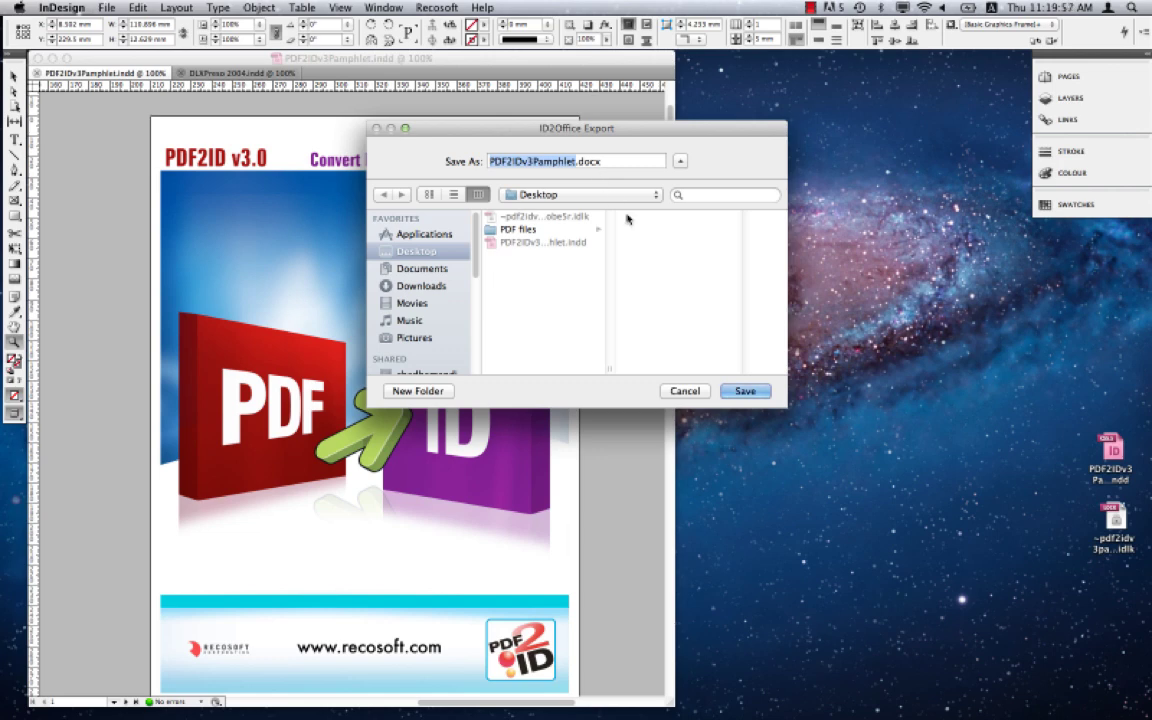
{"action": "left_click", "coordinate": [745, 390]}
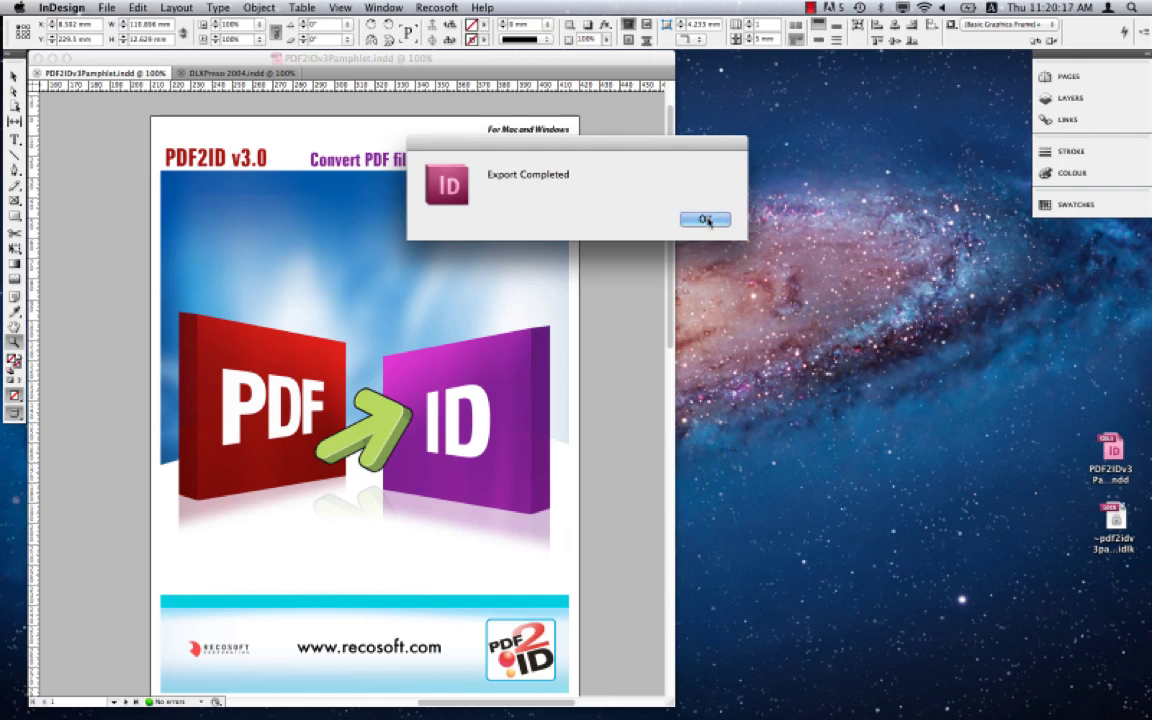
{"action": "left_click", "coordinate": [703, 219]}
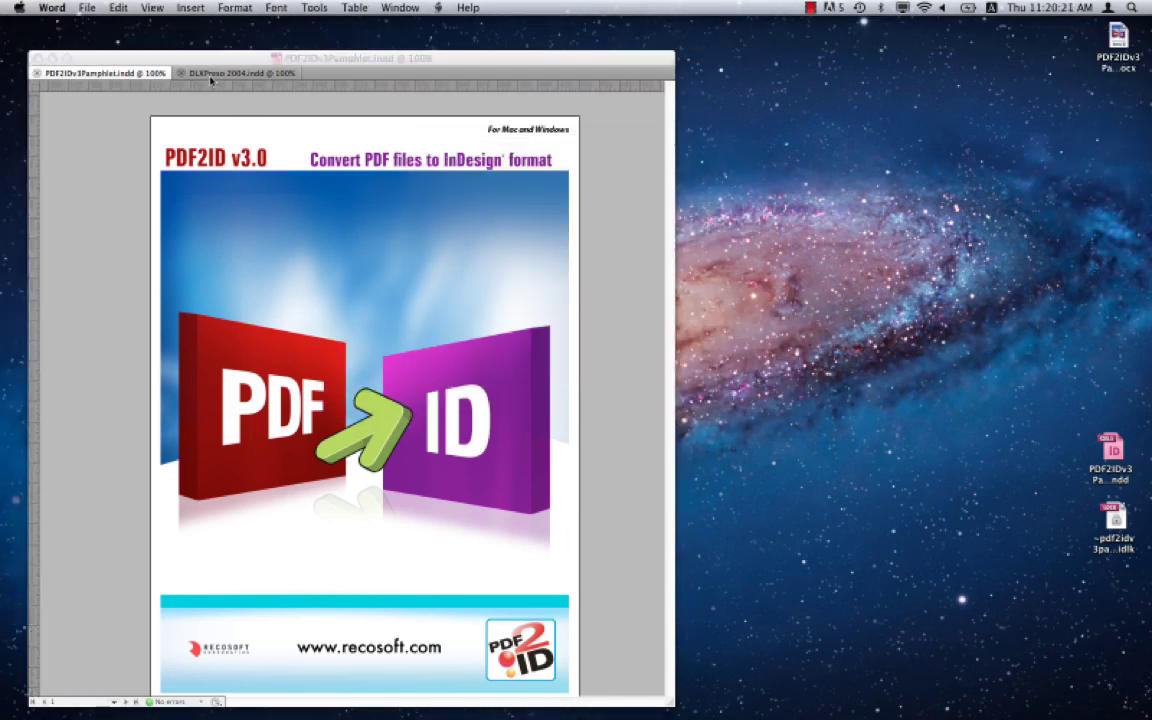
Open PDF2IDv3Pamphlet.docx from the Desktop in Microsoft Word.
{"action": "left_click", "coordinate": [86, 7]}
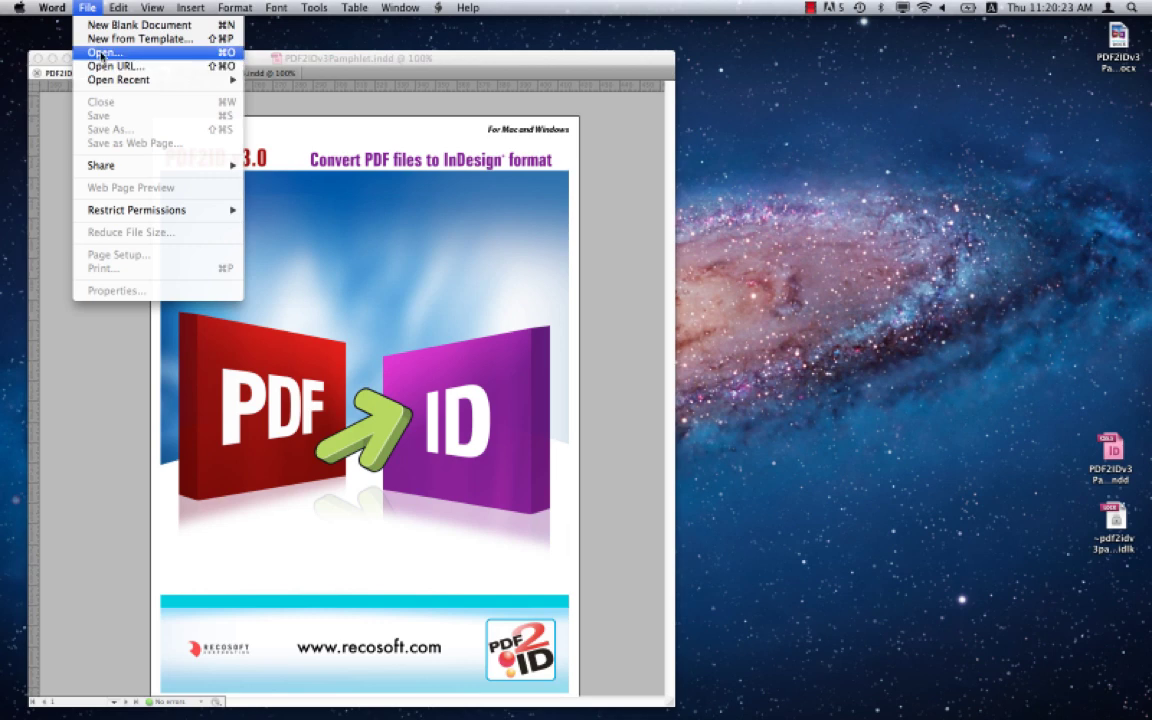
{"action": "left_click", "coordinate": [104, 46]}
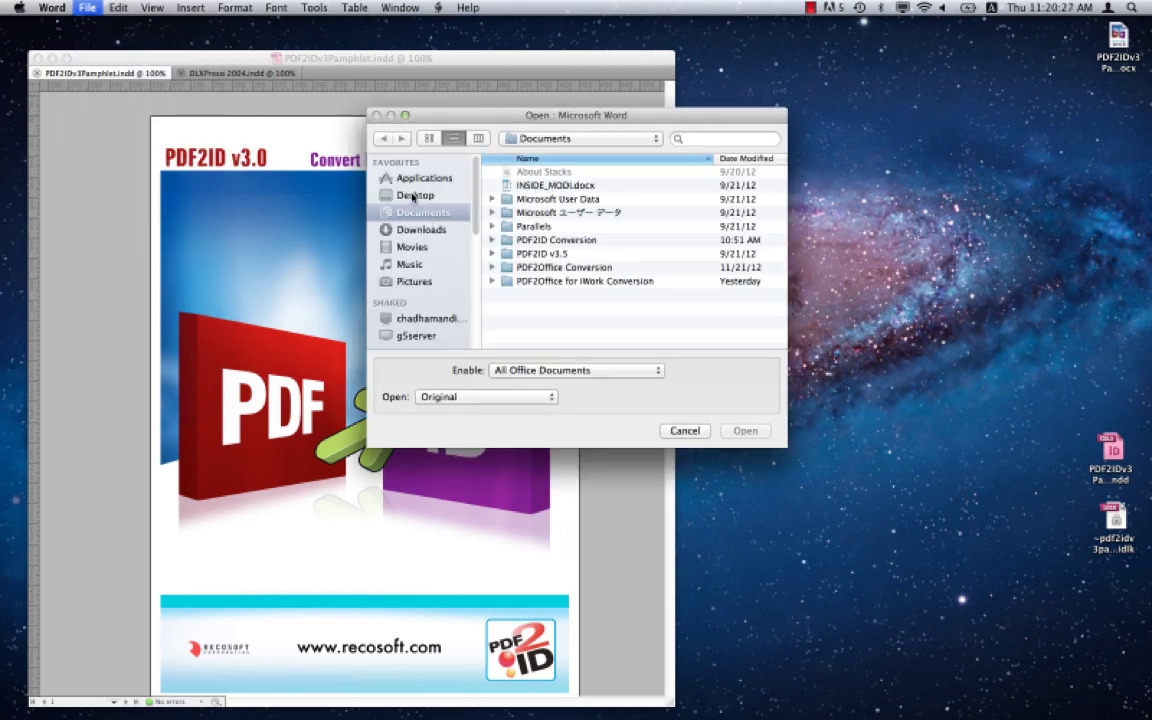
{"action": "left_click", "coordinate": [416, 194]}
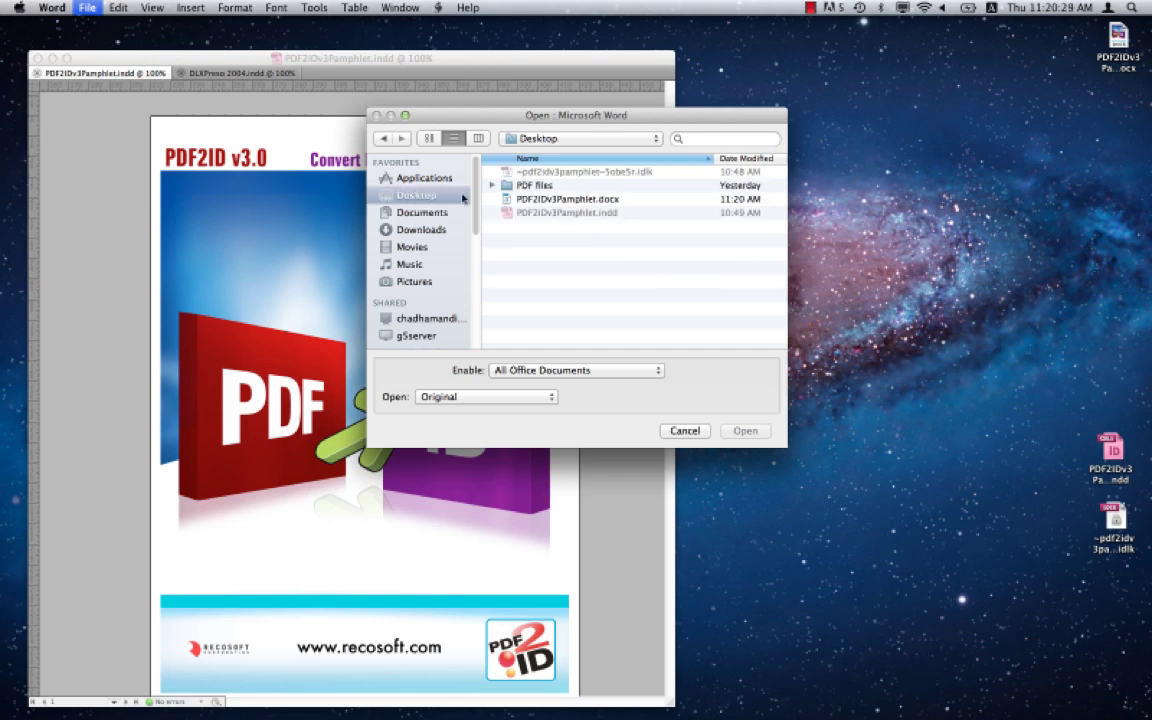
{"action": "left_click", "coordinate": [561, 198]}
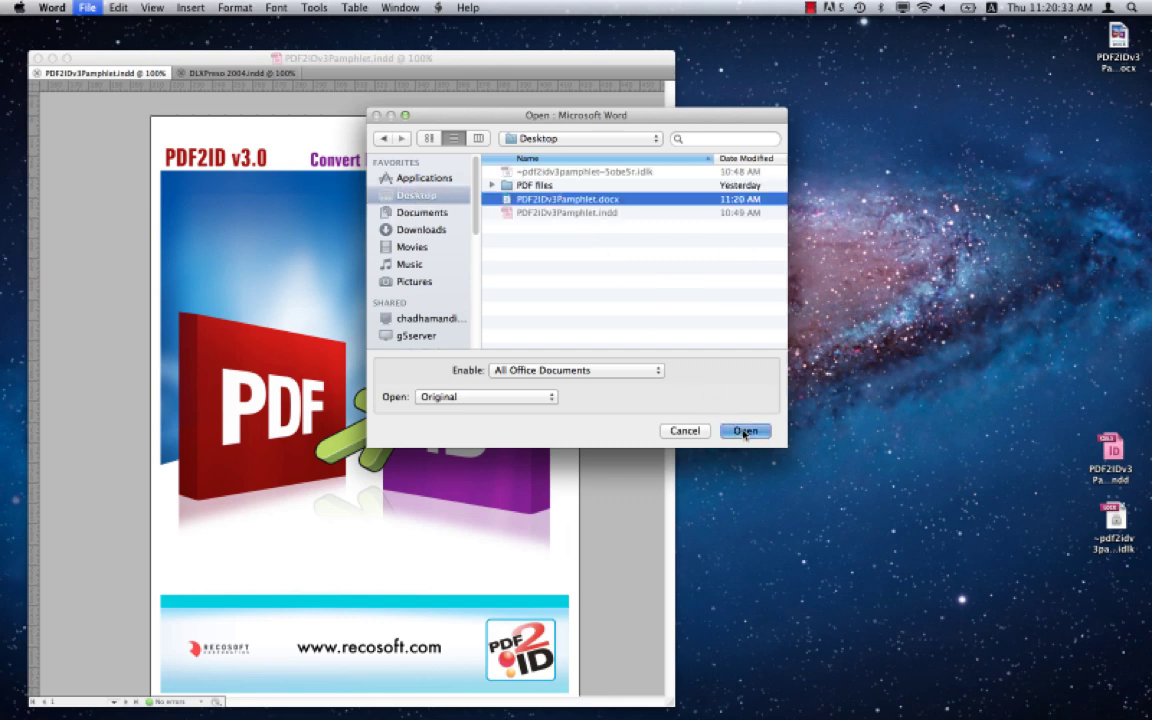
{"action": "left_click", "coordinate": [745, 431]}
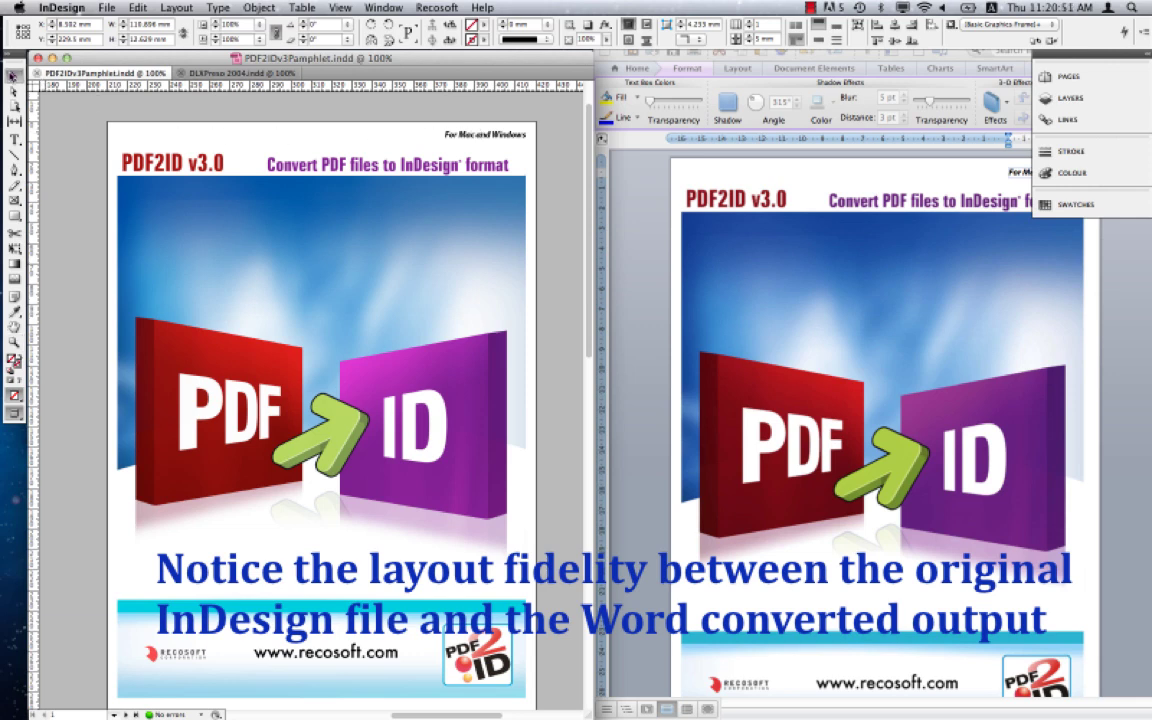
Bring the Word document forward and scroll to its second page of tables and graphics.
{"action": "left_click", "coordinate": [478, 133]}
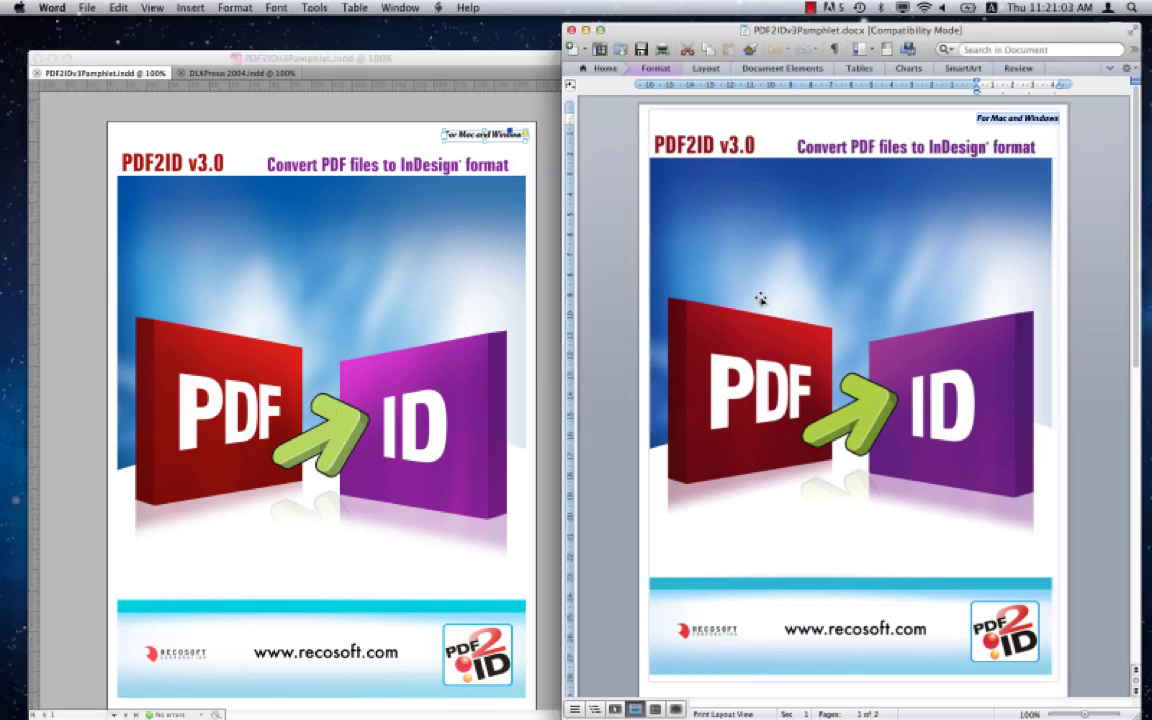
{"action": "scroll", "scroll_direction": "down", "scroll_amount": 3}
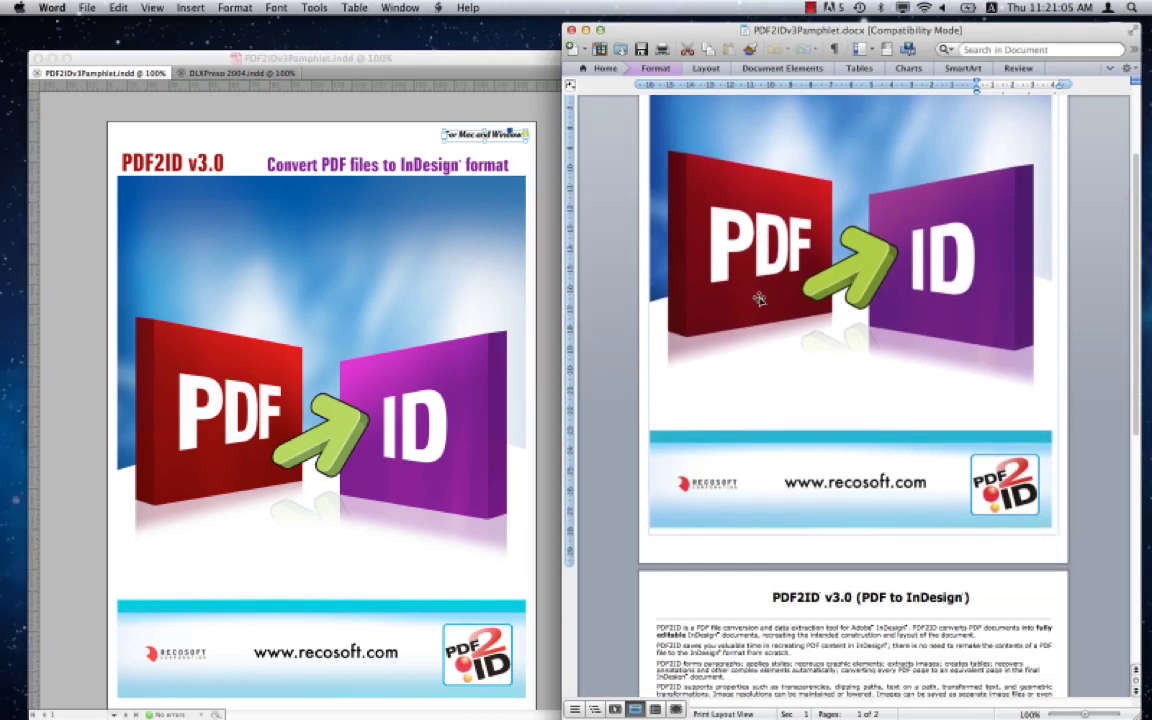
{"action": "scroll", "scroll_direction": "down", "scroll_amount": 3}
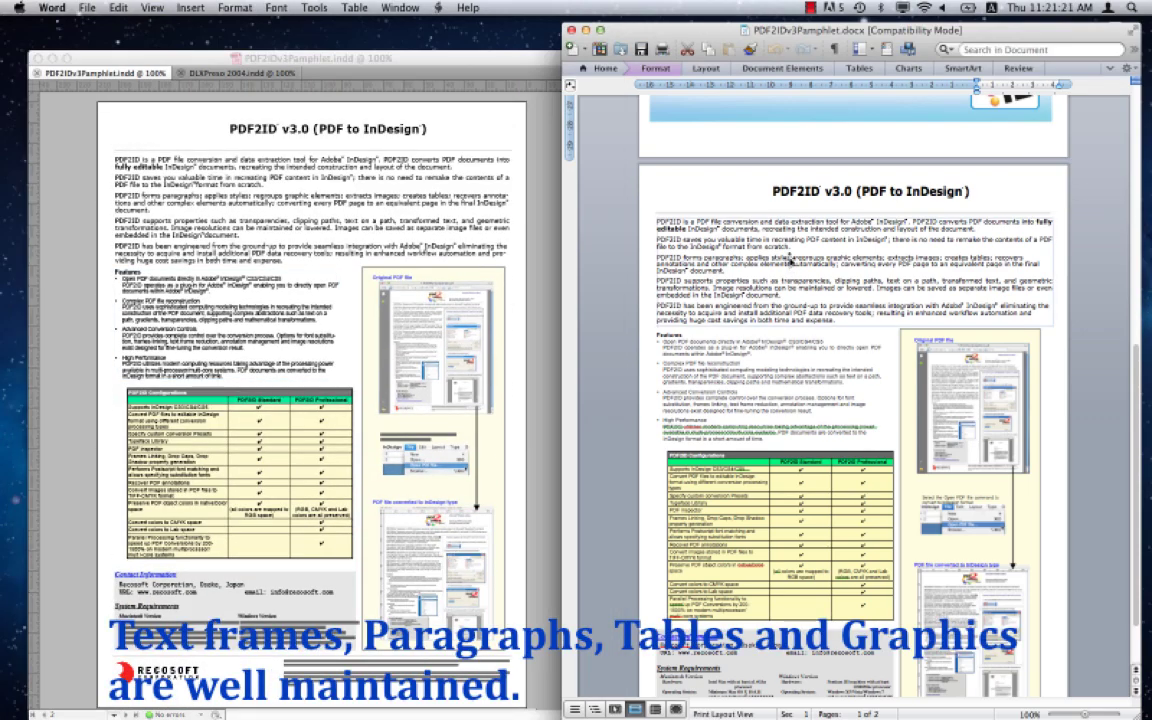
{"action": "scroll", "scroll_direction": "down", "scroll_amount": 3}
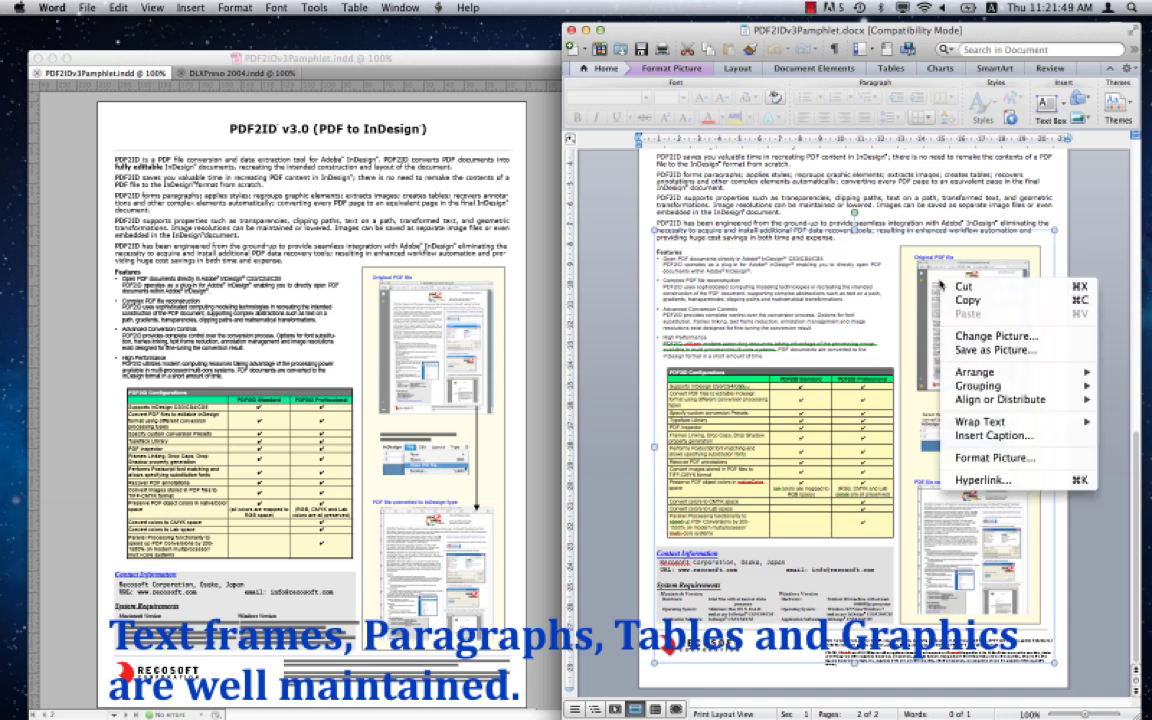
{"action": "mouse_move", "coordinate": [981, 367]}
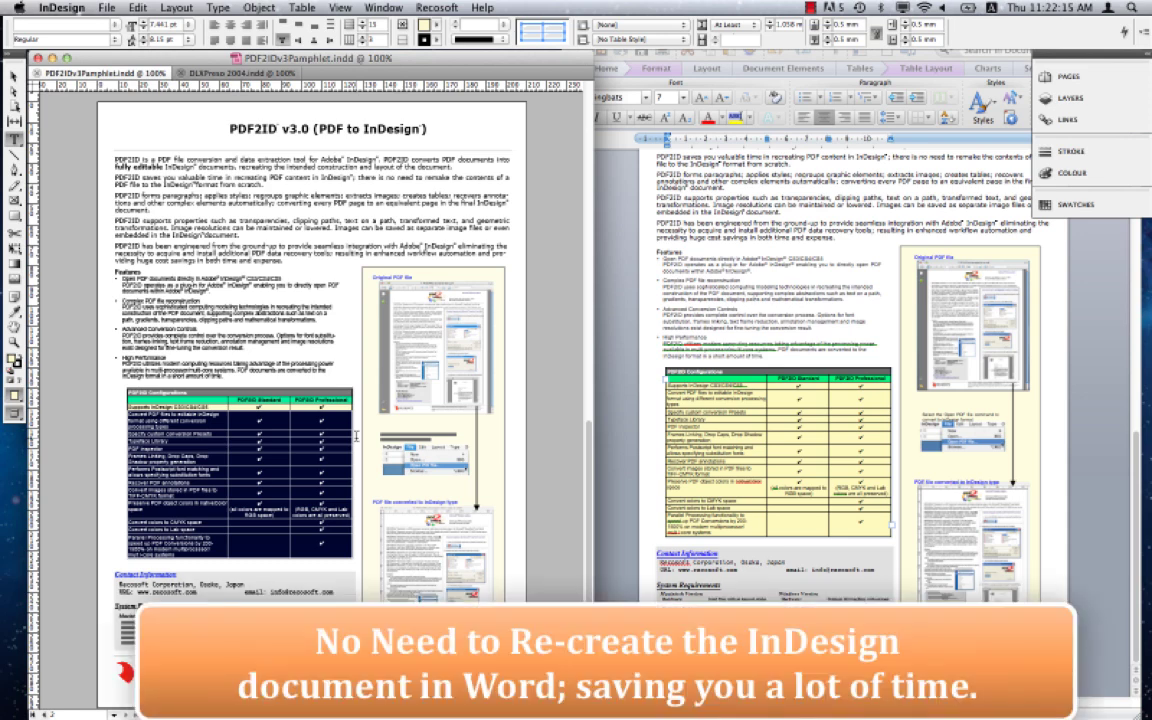
{"action": "mouse_move", "coordinate": [646, 401]}
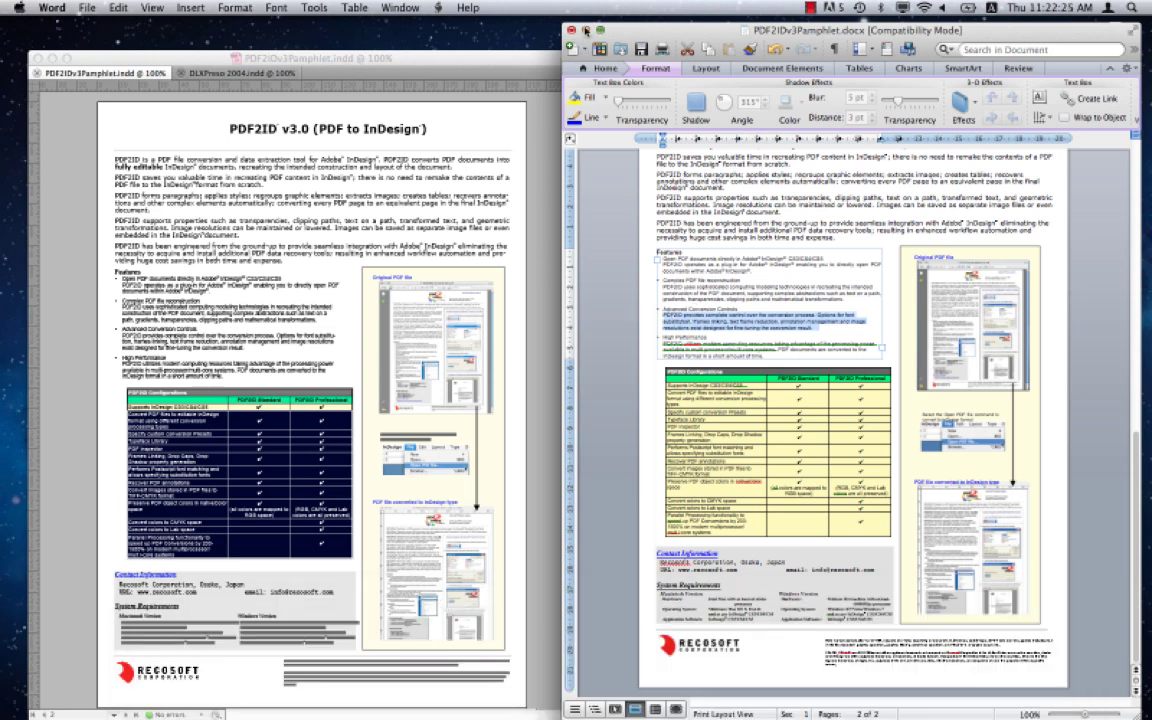
Close the Word document and switch to the DLXPreso 2004 document in InDesign.
{"action": "left_click", "coordinate": [568, 33]}
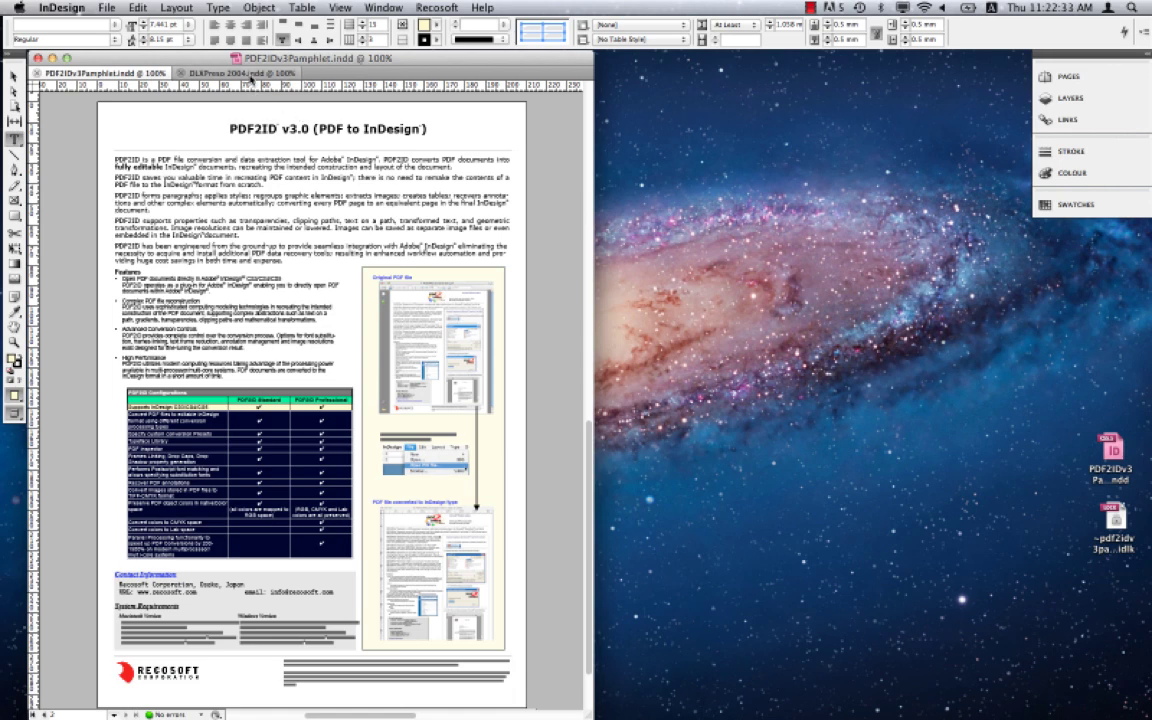
{"action": "left_click", "coordinate": [235, 72]}
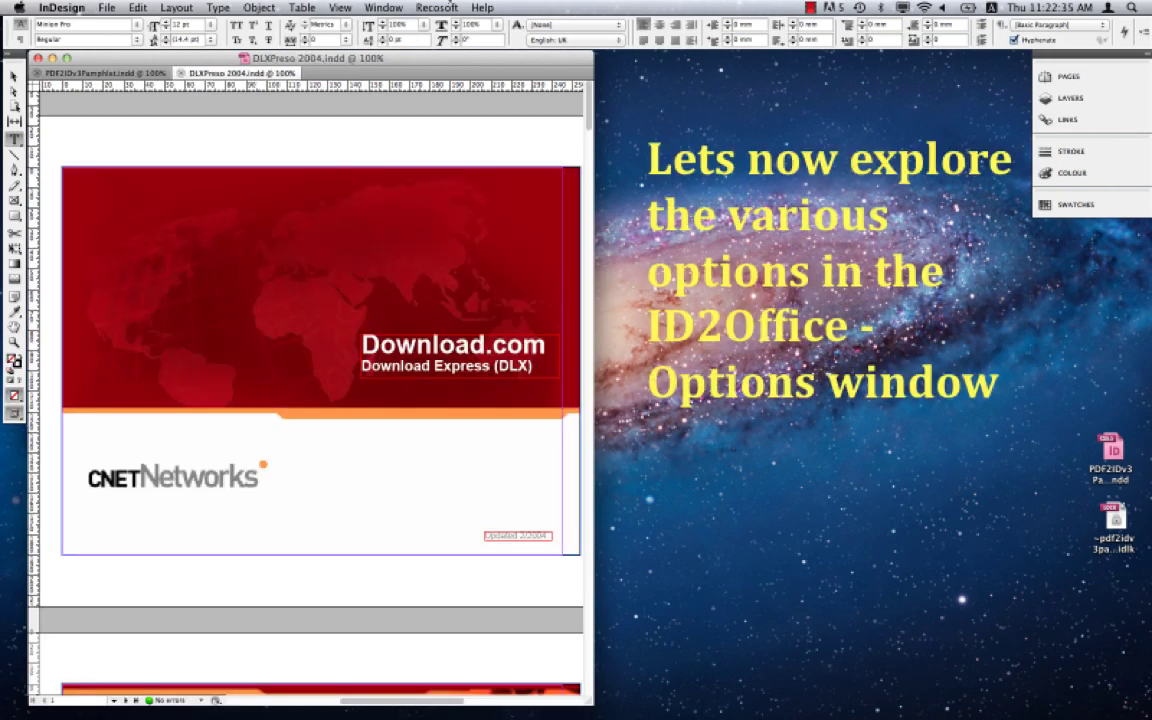
{"action": "left_click", "coordinate": [447, 7]}
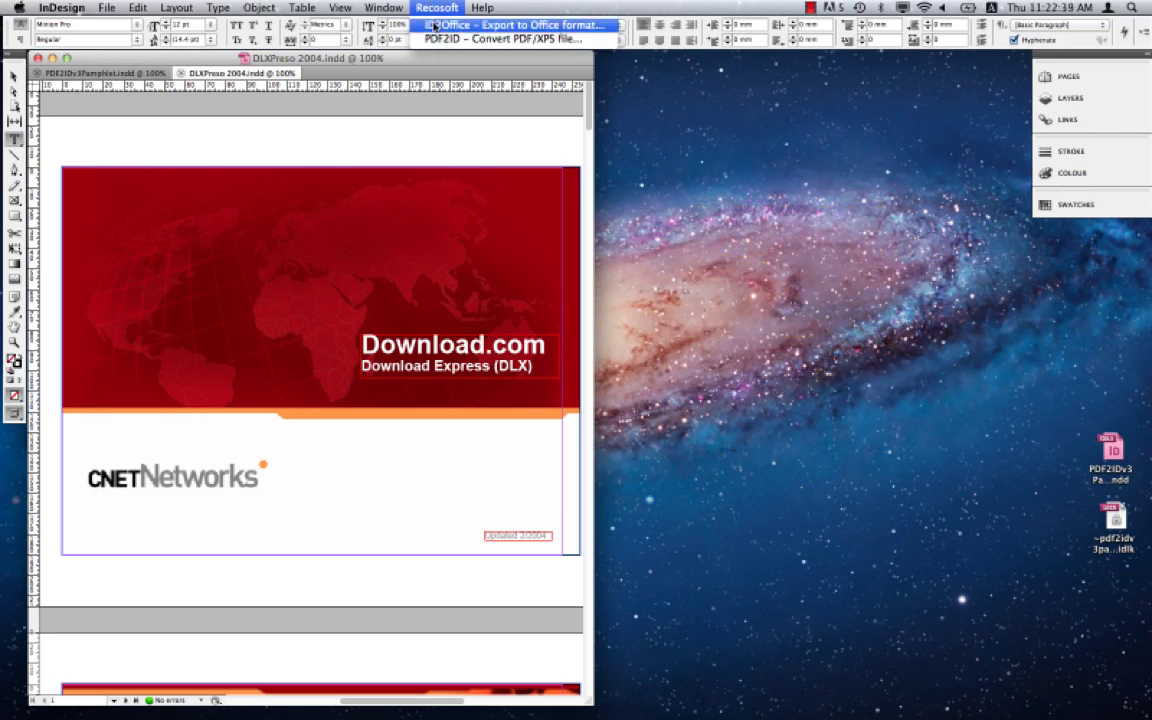
Bring up ID2Office export options for DLXPreso 2004 and choose TIFF image format at 200 dpi.
{"action": "left_click", "coordinate": [520, 24]}
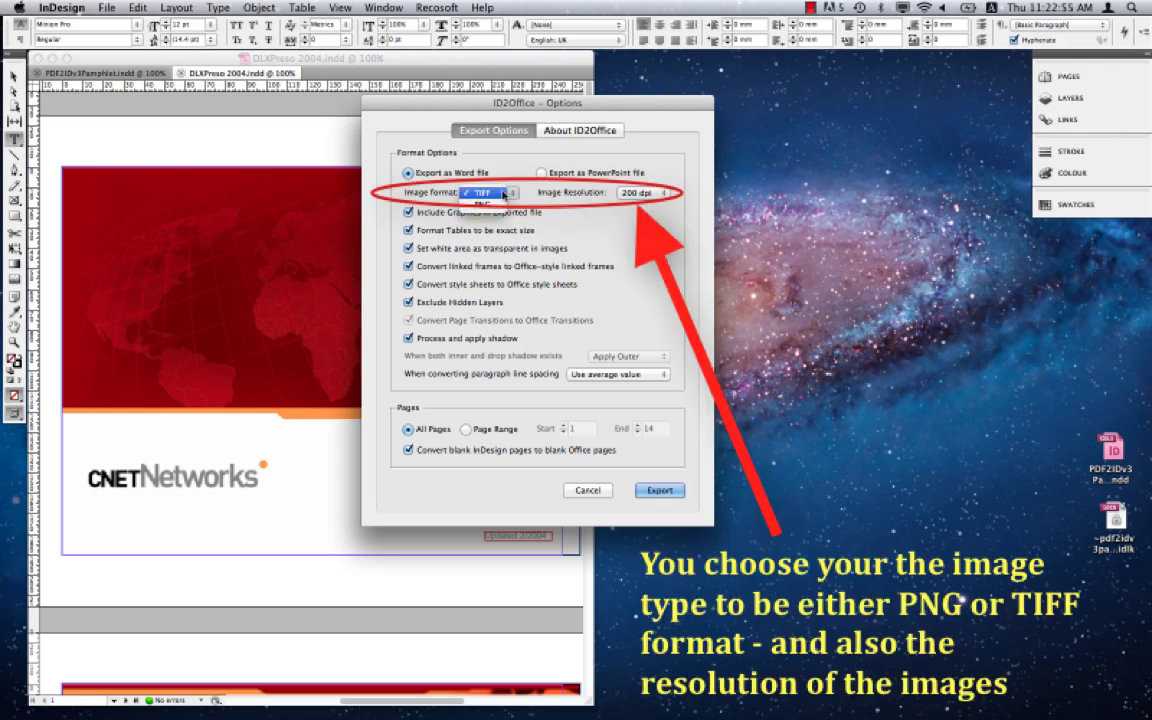
{"action": "left_click", "coordinate": [490, 192]}
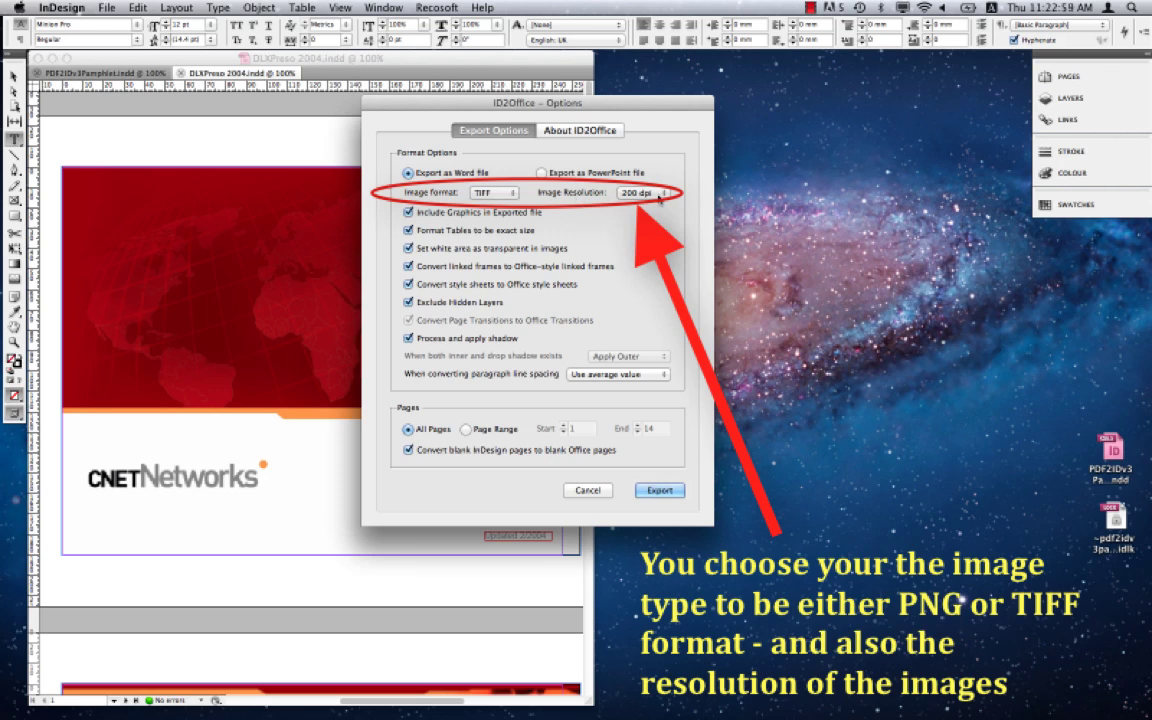
{"action": "left_click", "coordinate": [650, 192]}
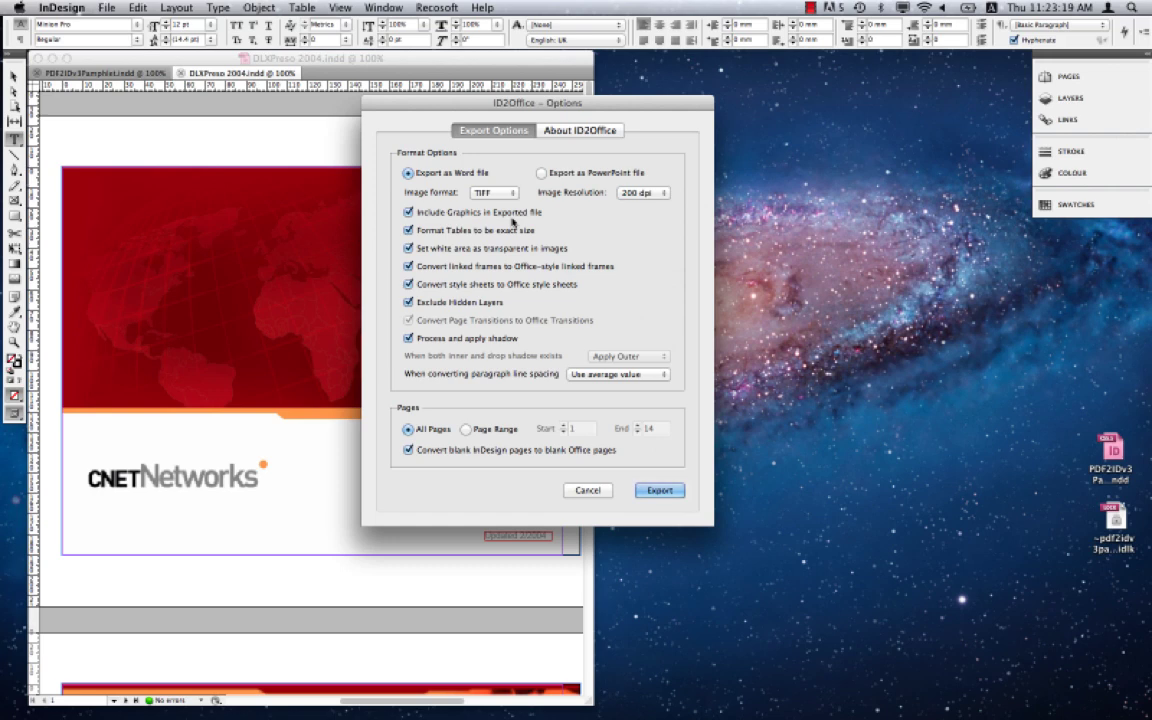
{"action": "mouse_move", "coordinate": [493, 237]}
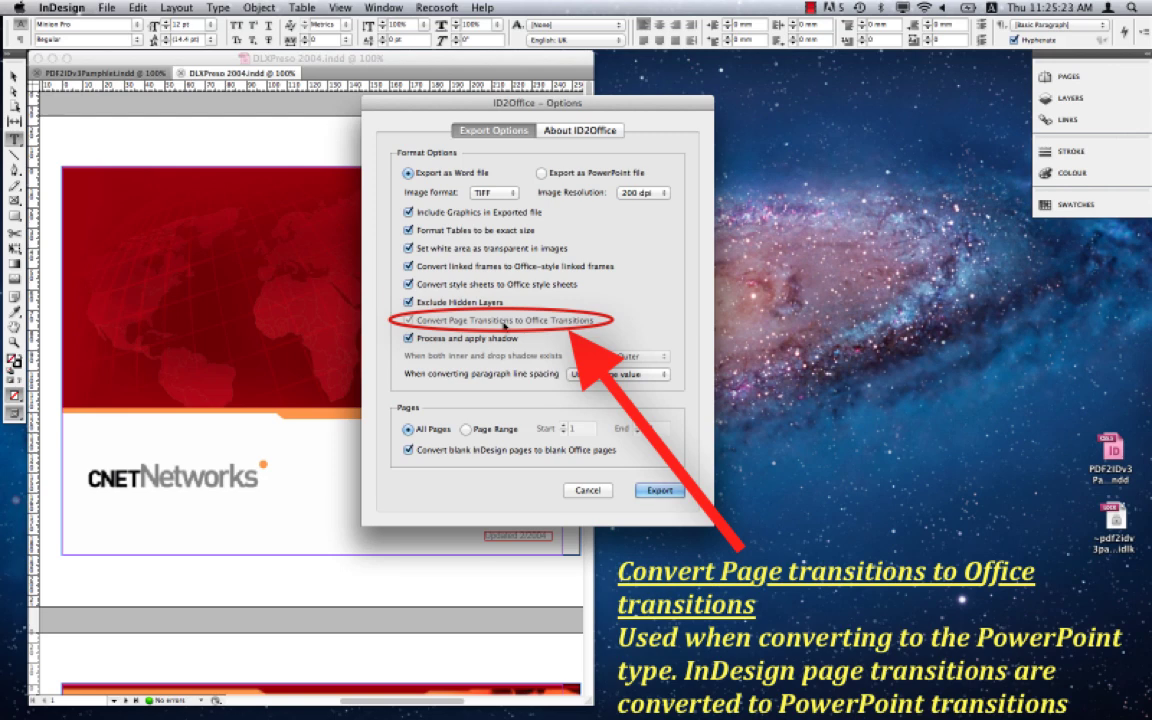
Switch the ID2Office options to export as a PowerPoint file, enabling page transition conversion.
{"action": "left_click", "coordinate": [408, 320]}
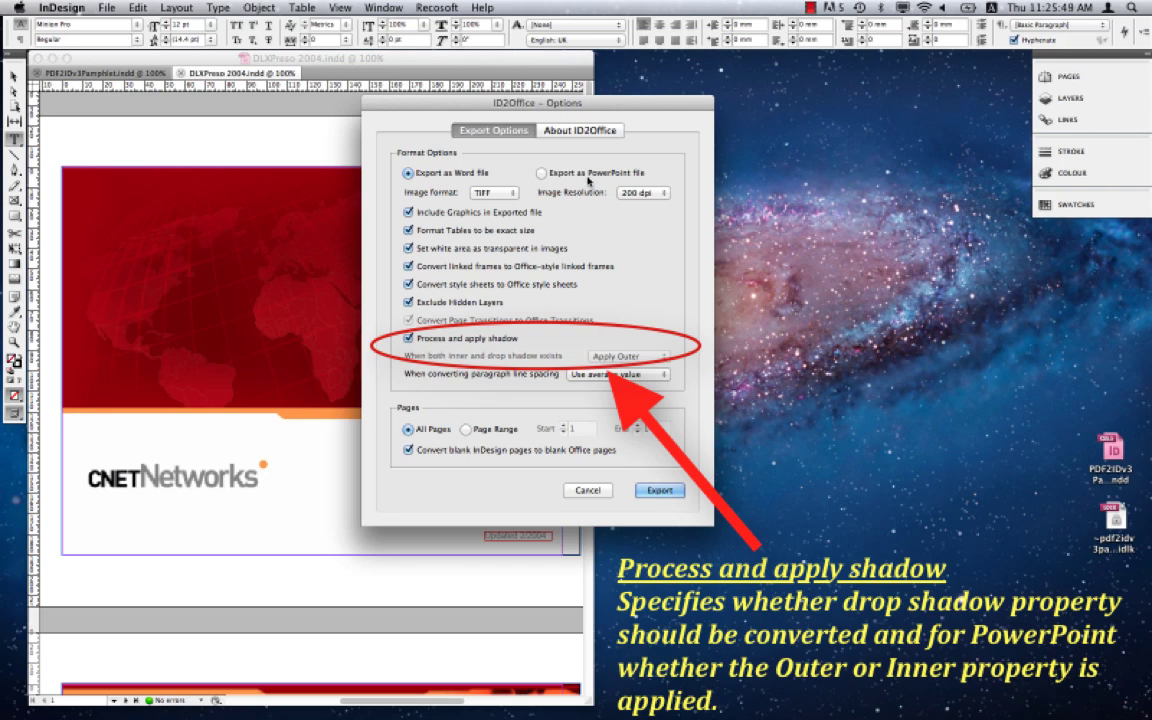
{"action": "left_click", "coordinate": [544, 172]}
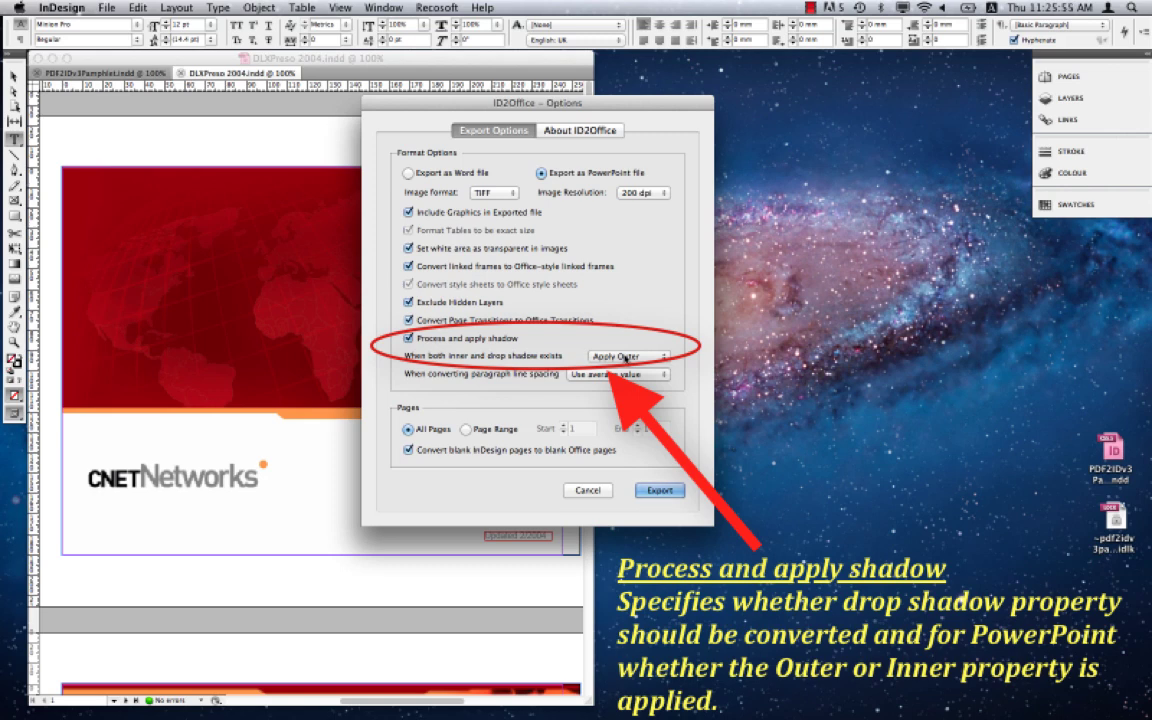
{"action": "left_click", "coordinate": [627, 356]}
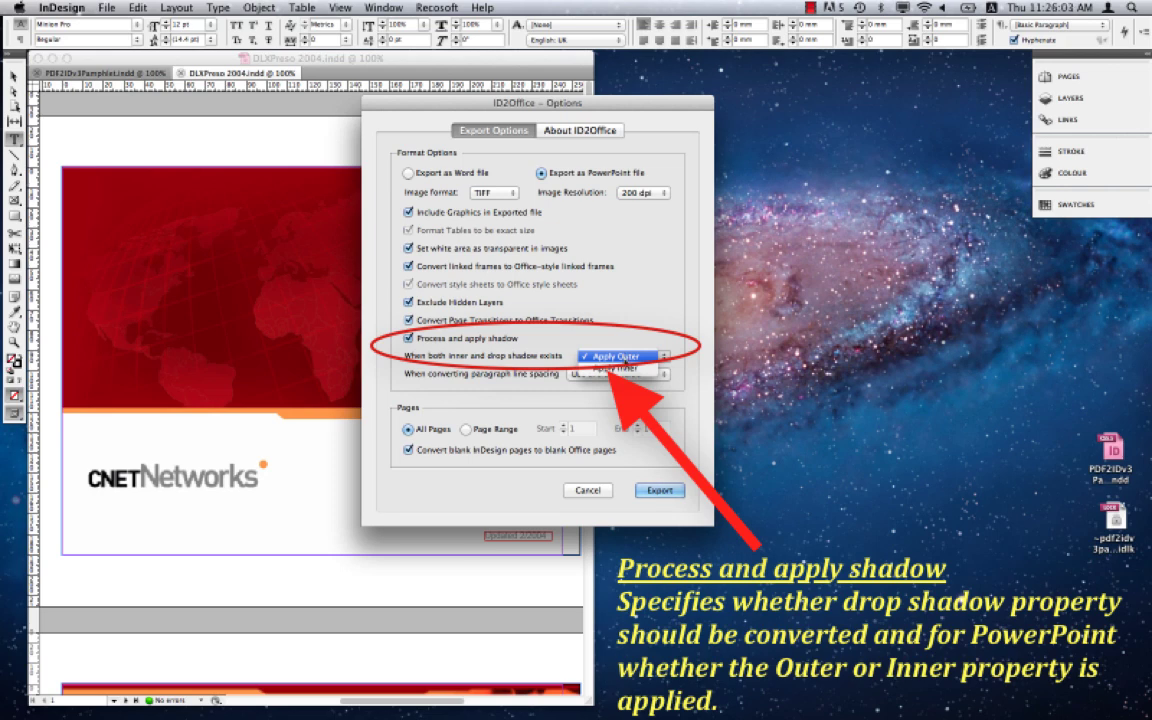
{"action": "left_click", "coordinate": [615, 356]}
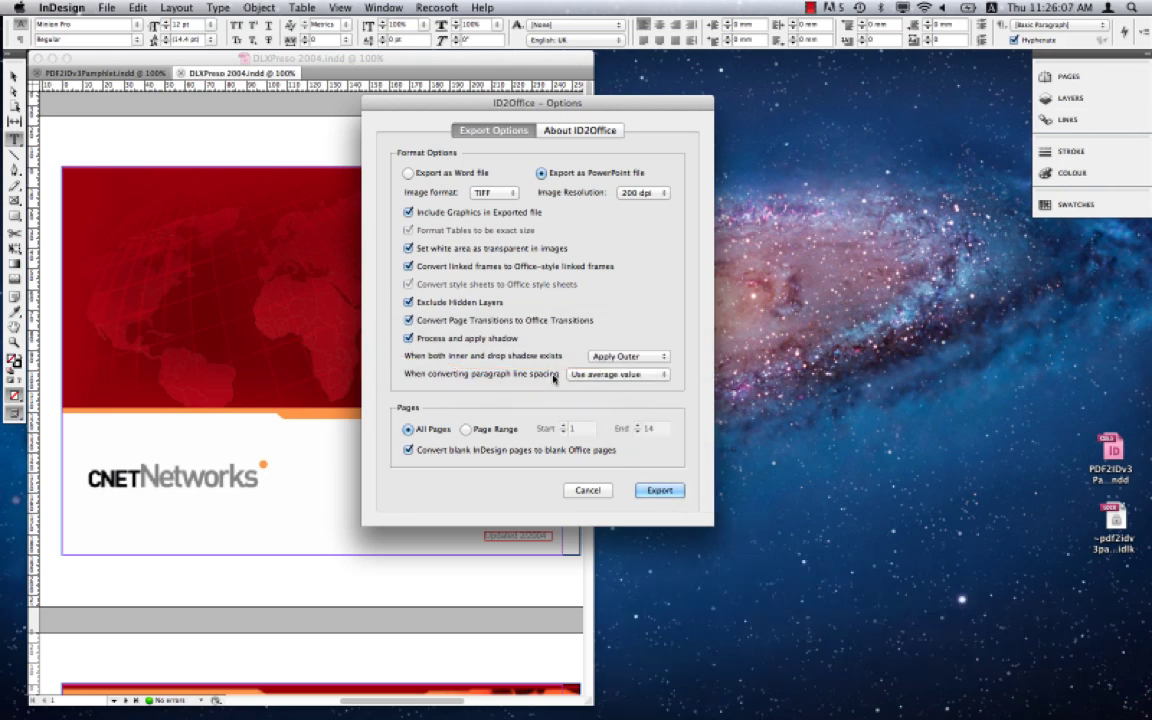
{"action": "mouse_move", "coordinate": [478, 382]}
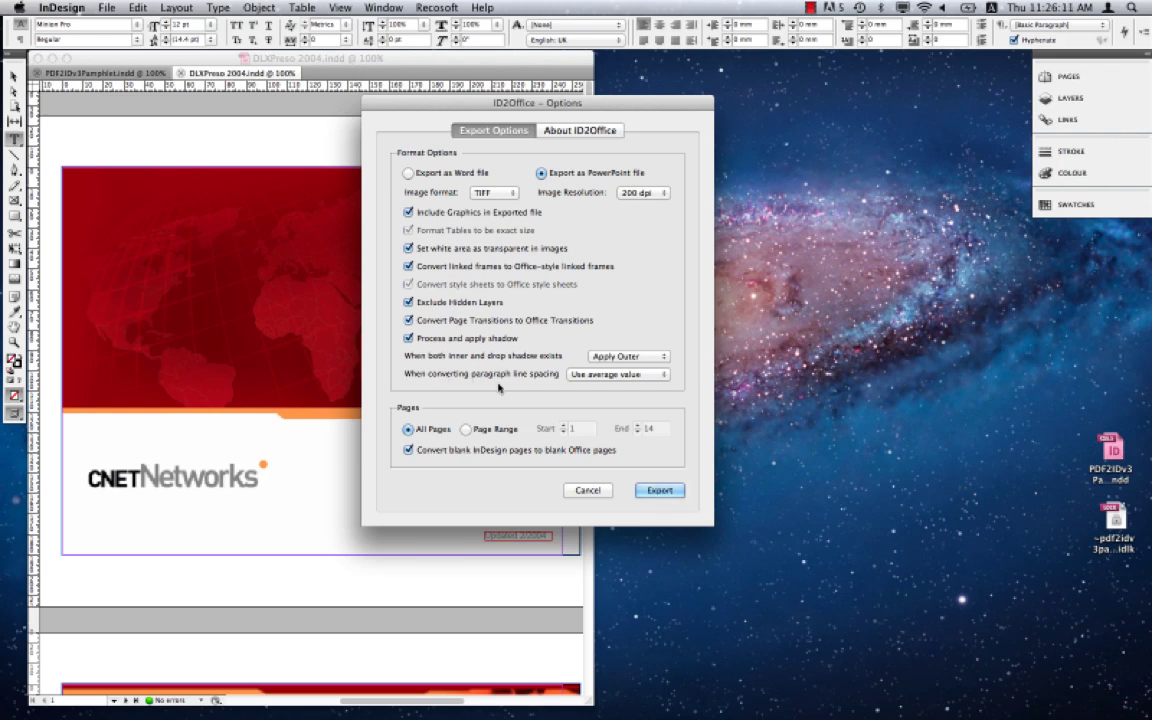
{"action": "mouse_move", "coordinate": [580, 387]}
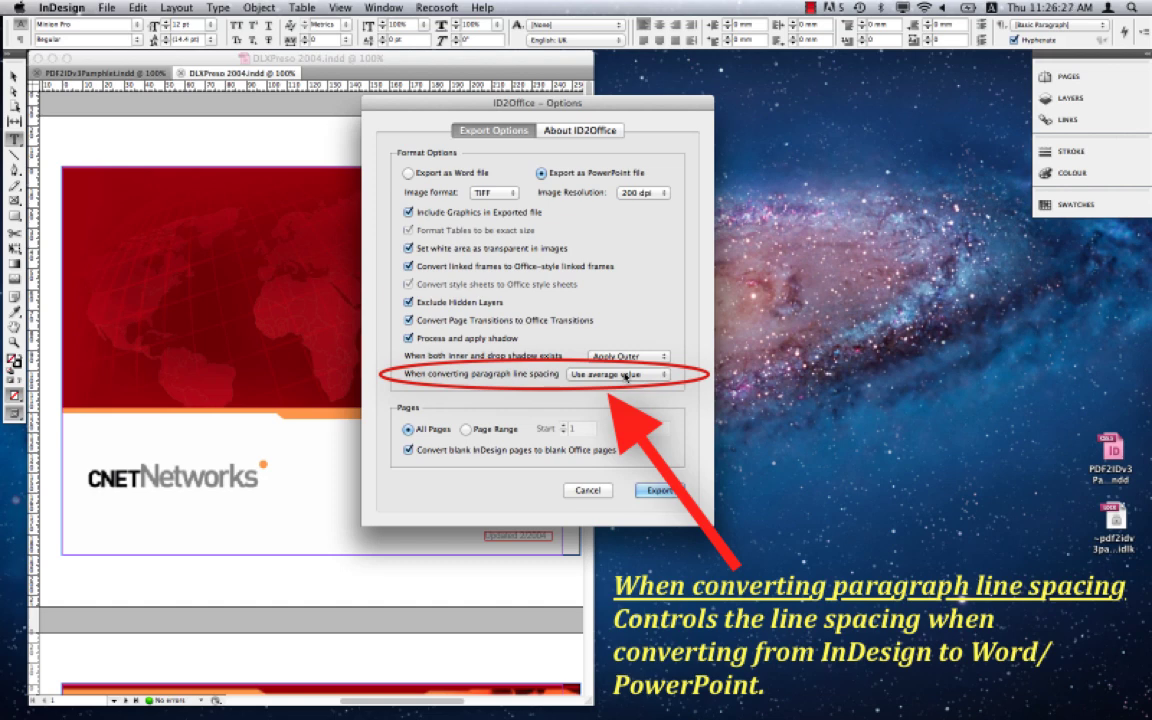
{"action": "left_click", "coordinate": [625, 374]}
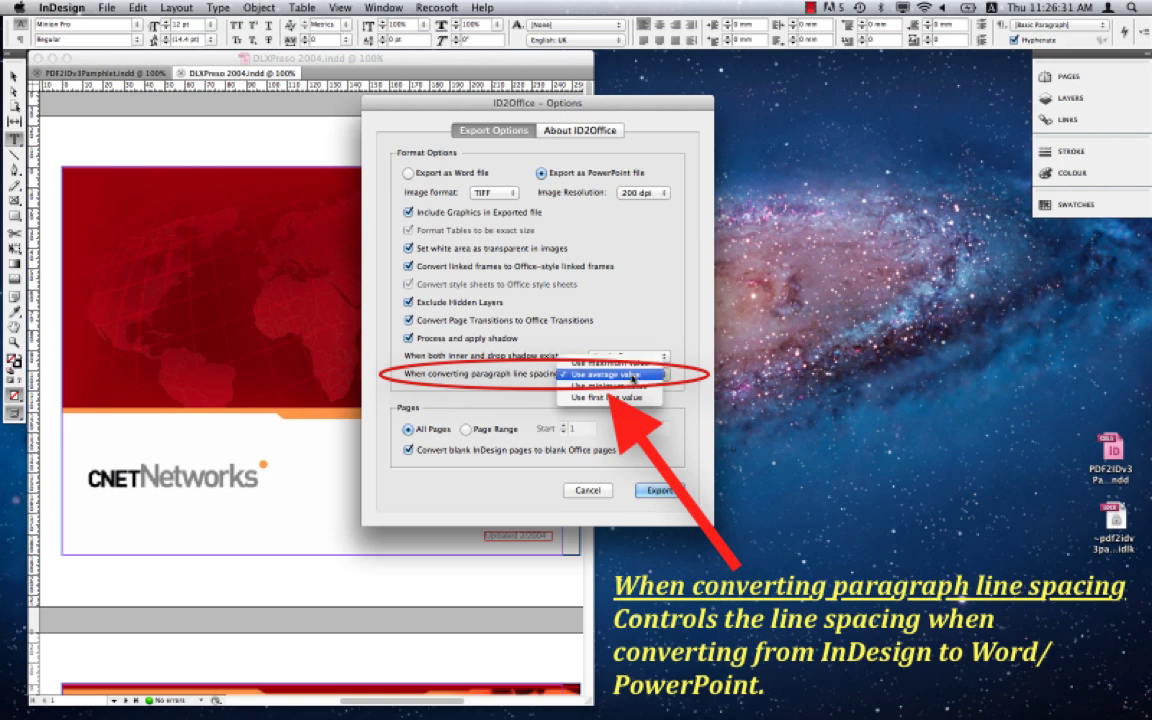
{"action": "mouse_move", "coordinate": [609, 396]}
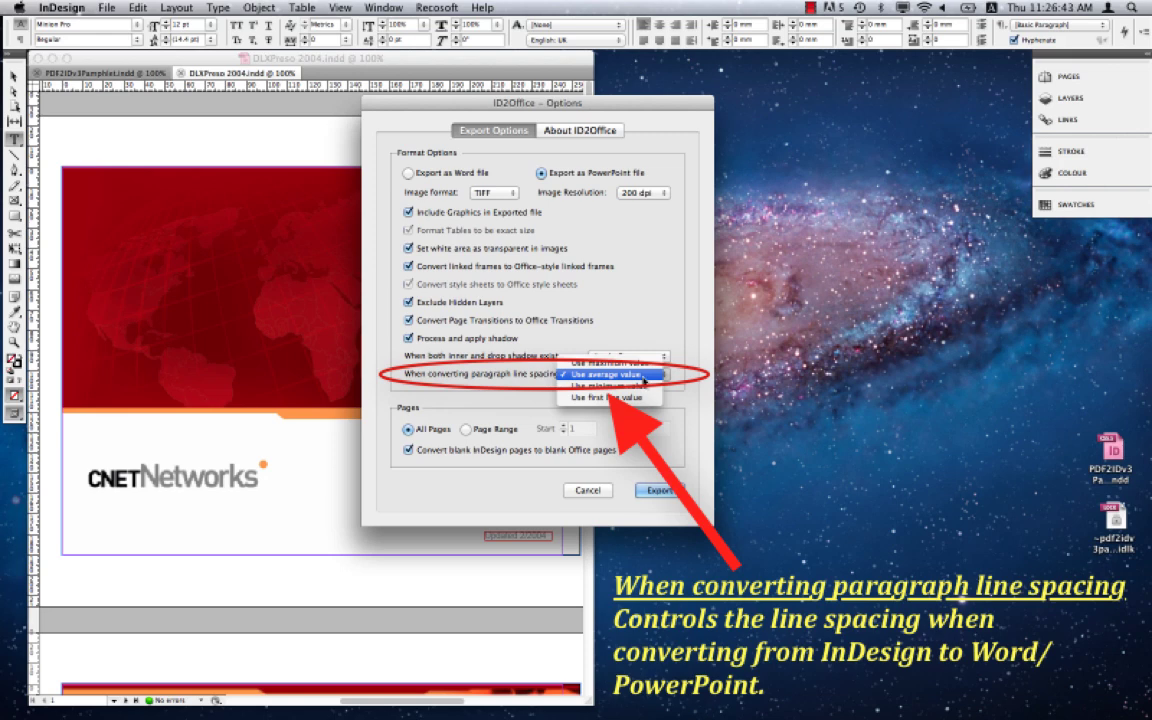
{"action": "left_click", "coordinate": [605, 377]}
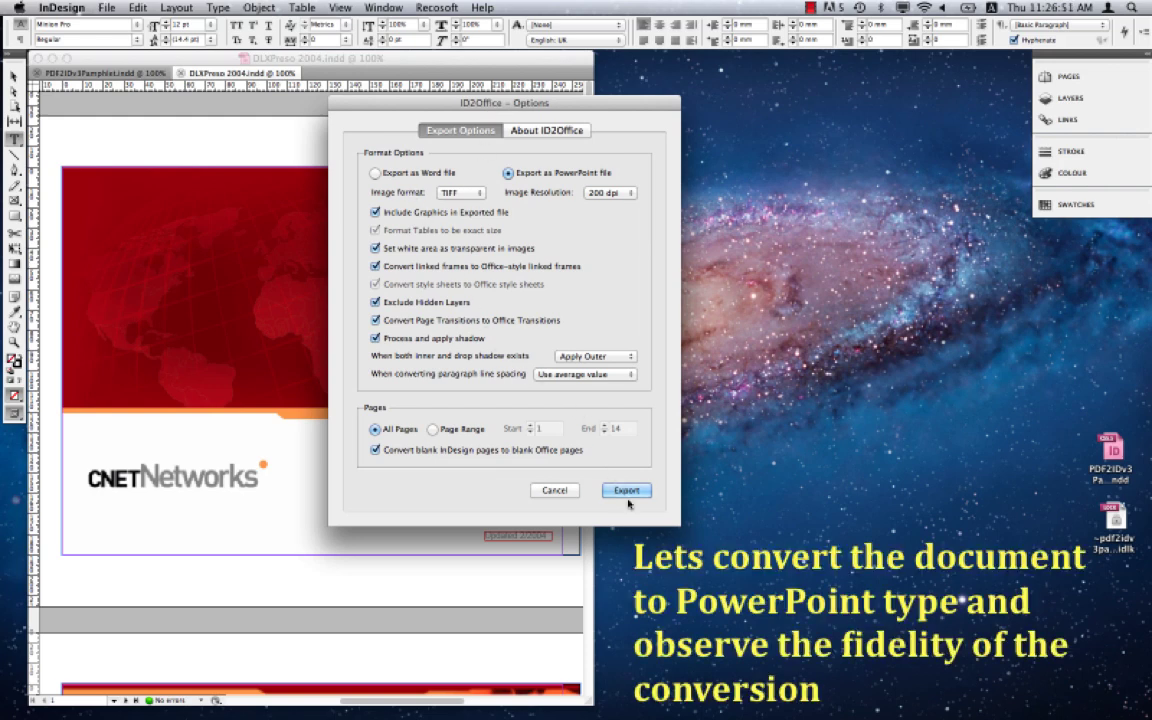
Export the document as DLXPreso 2004.pptx to the Desktop and acknowledge the completion message.
{"action": "left_click", "coordinate": [625, 490]}
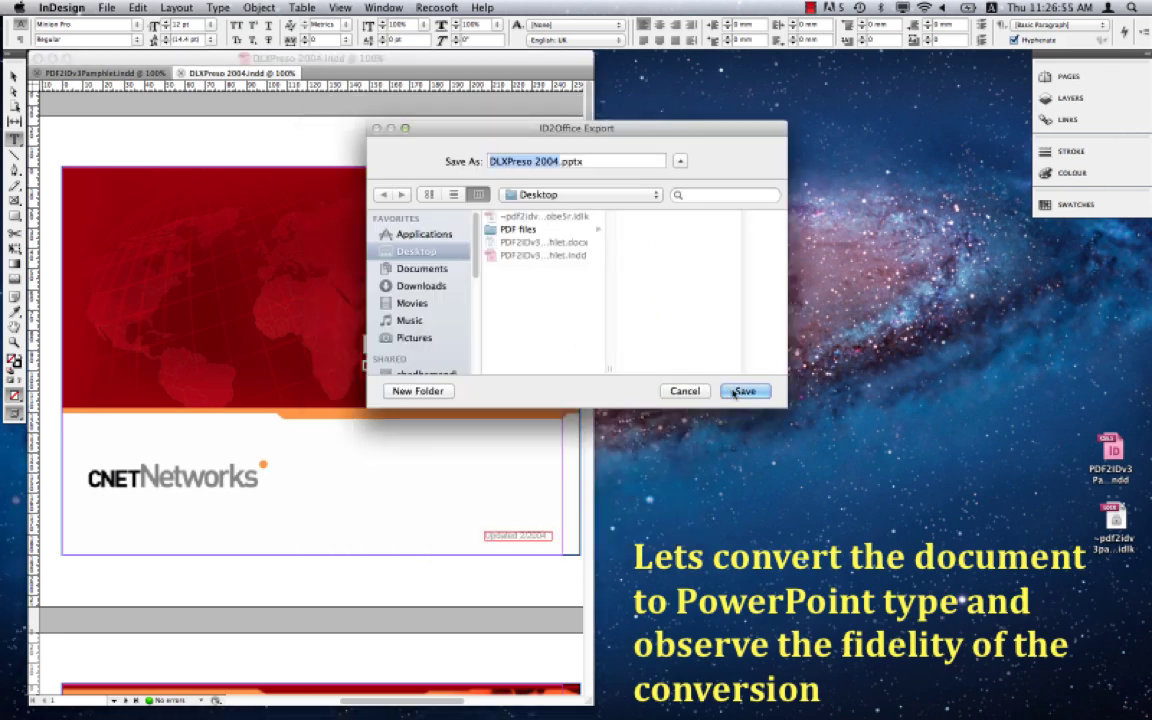
{"action": "left_click", "coordinate": [745, 391]}
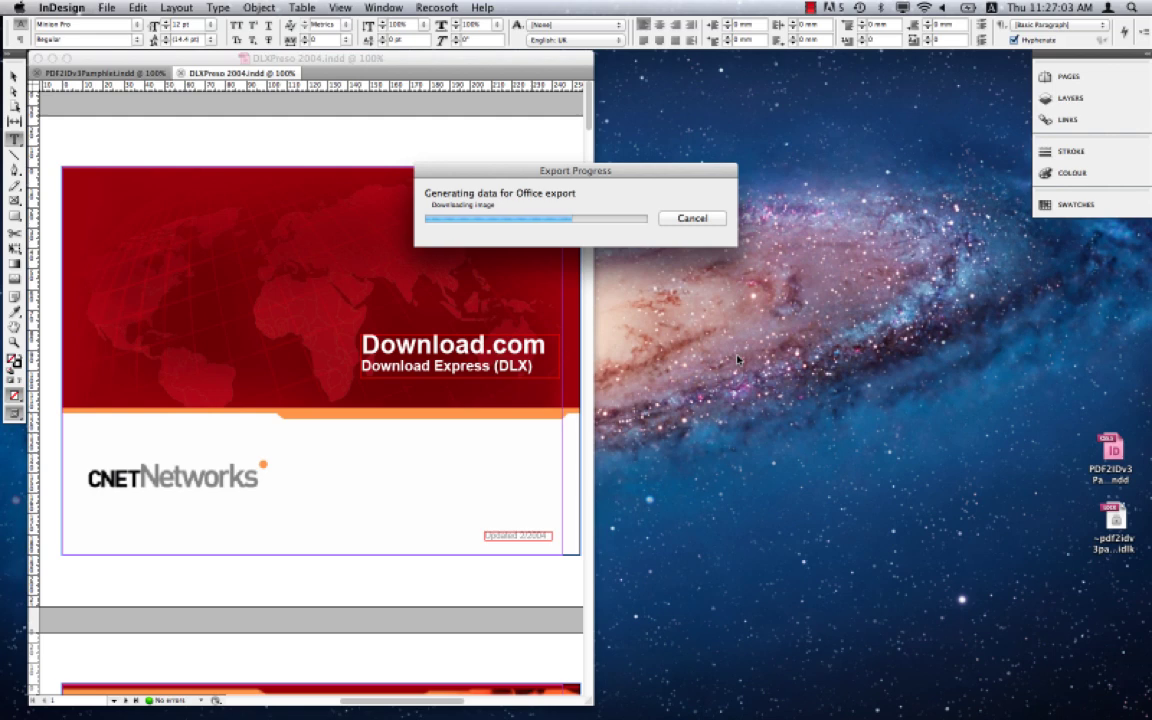
{"action": "mouse_move", "coordinate": [680, 320]}
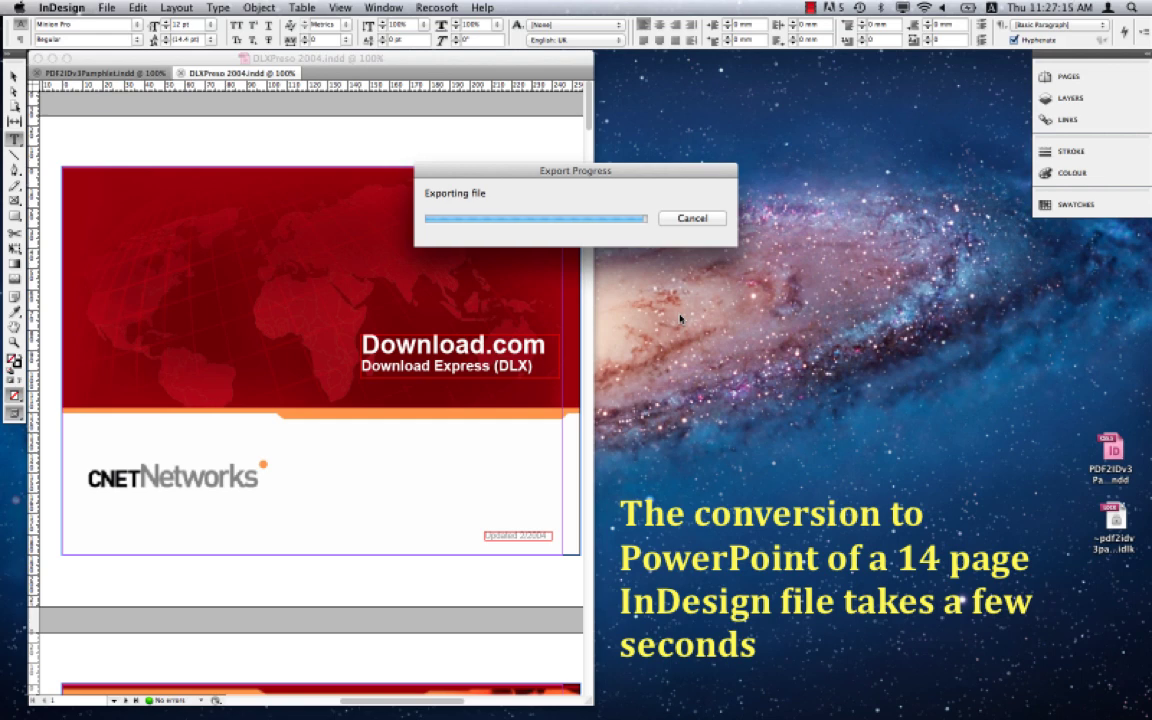
{"action": "mouse_move", "coordinate": [668, 315]}
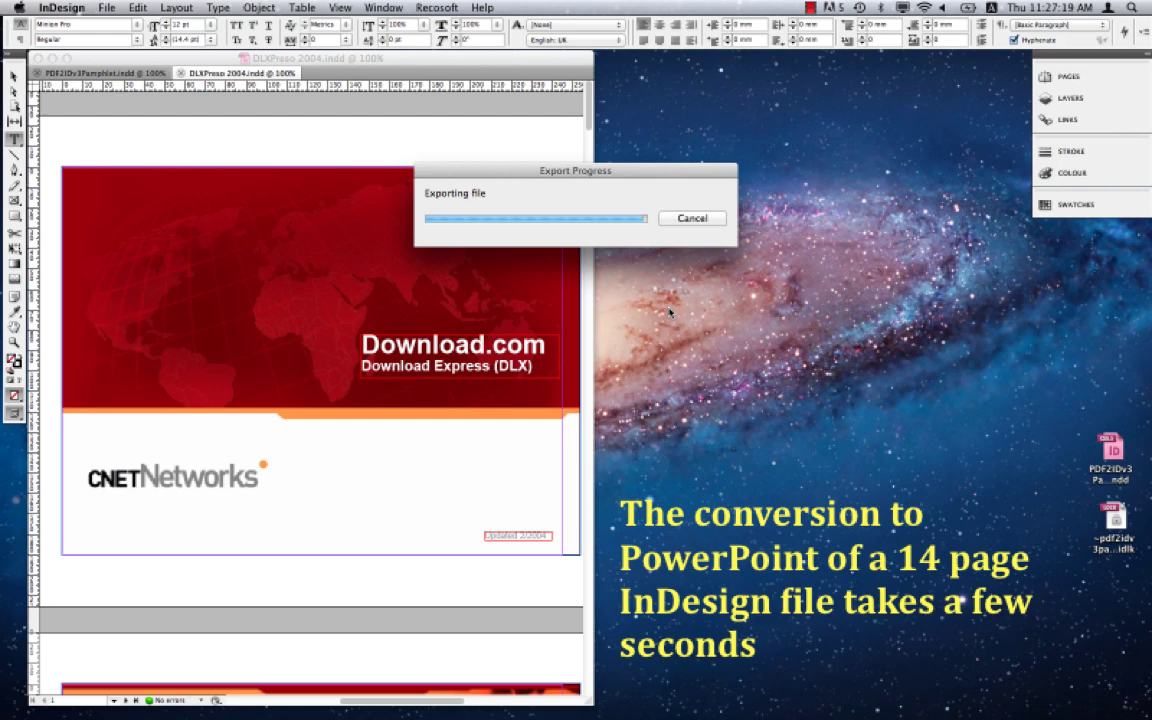
{"action": "mouse_move", "coordinate": [663, 294]}
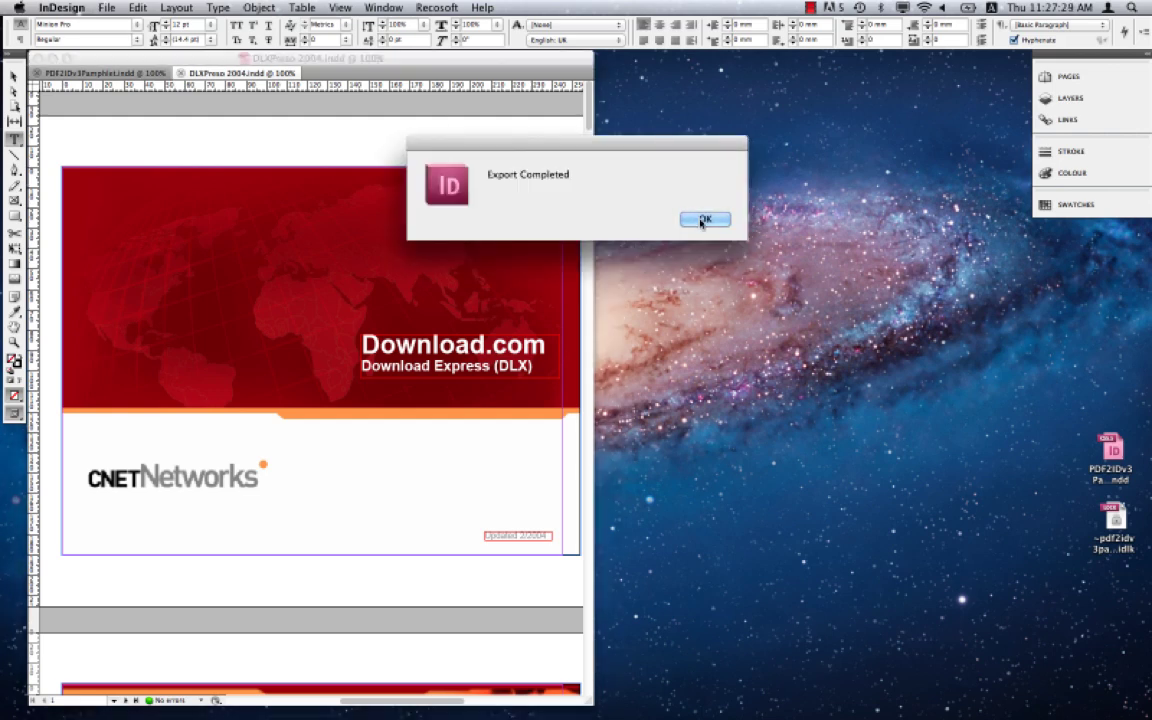
{"action": "left_click", "coordinate": [707, 220]}
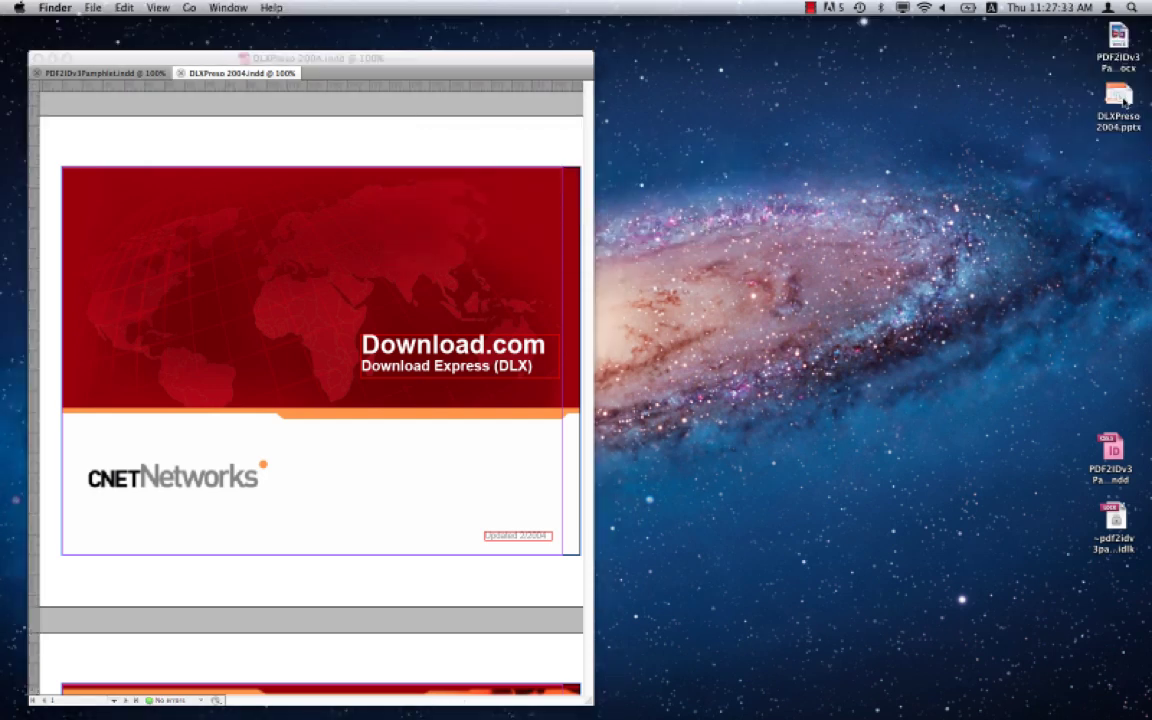
Open DLXPreso 2004.pptx from the Desktop in PowerPoint and view slides 2 and 3 against the original.
{"action": "left_click", "coordinate": [1118, 105]}
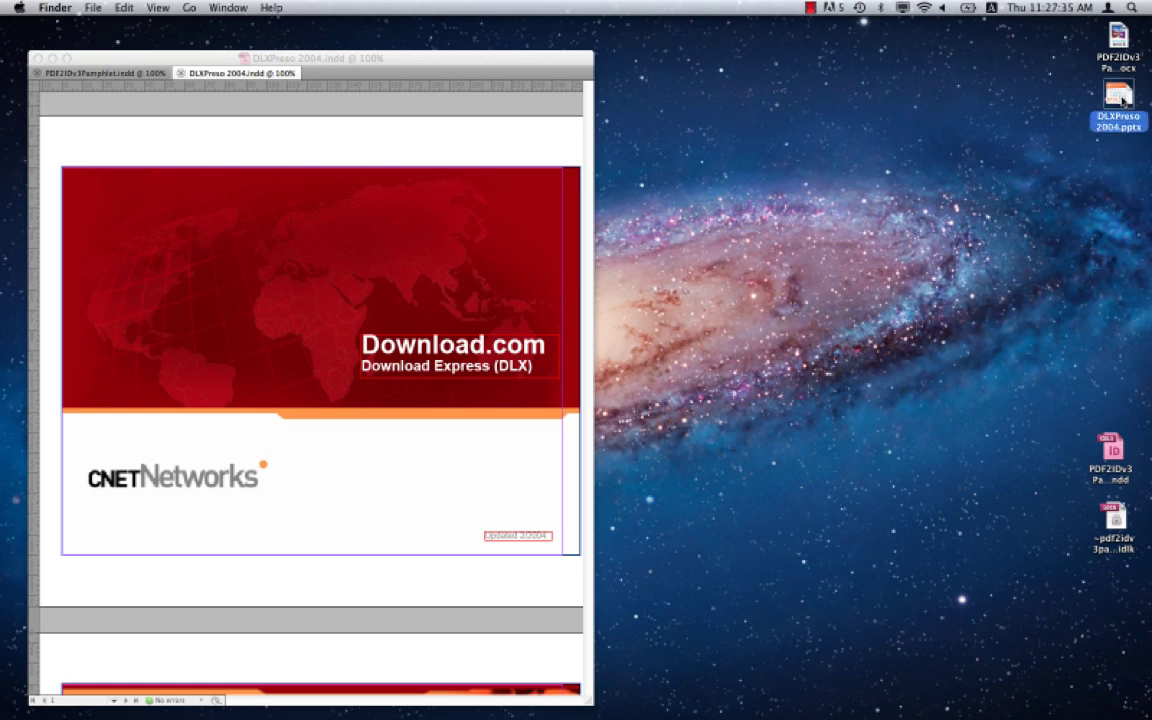
{"action": "double_click", "coordinate": [1117, 101]}
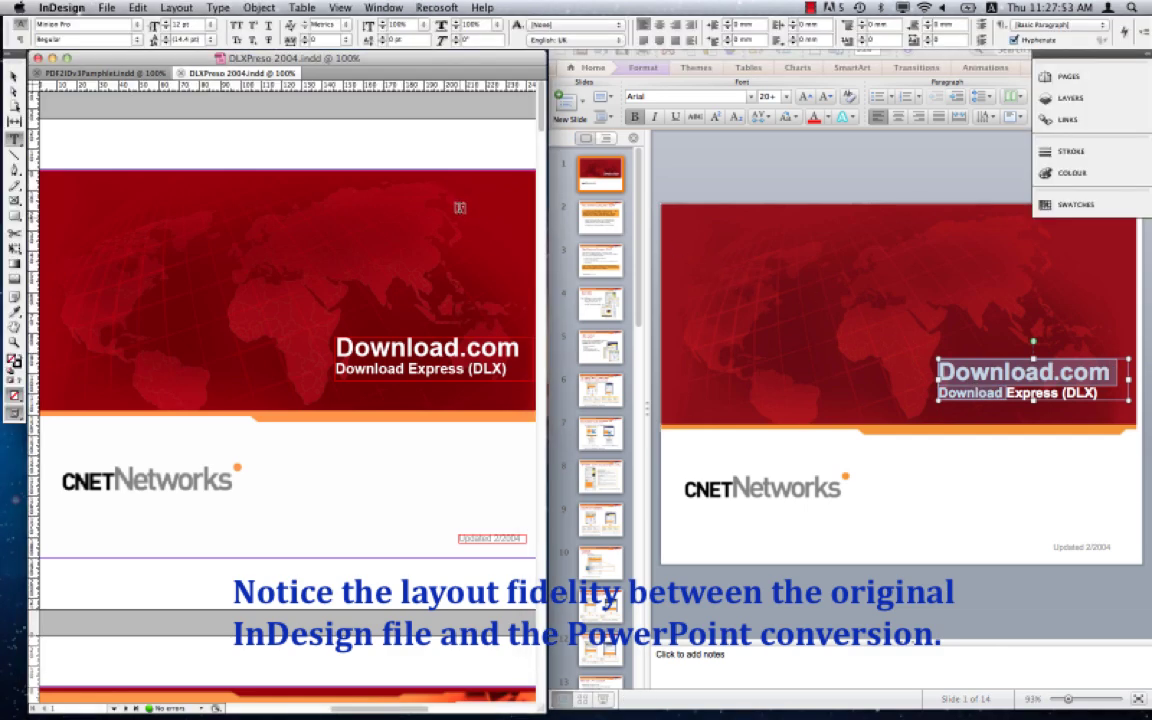
{"action": "scroll", "scroll_direction": "down", "scroll_amount": 3}
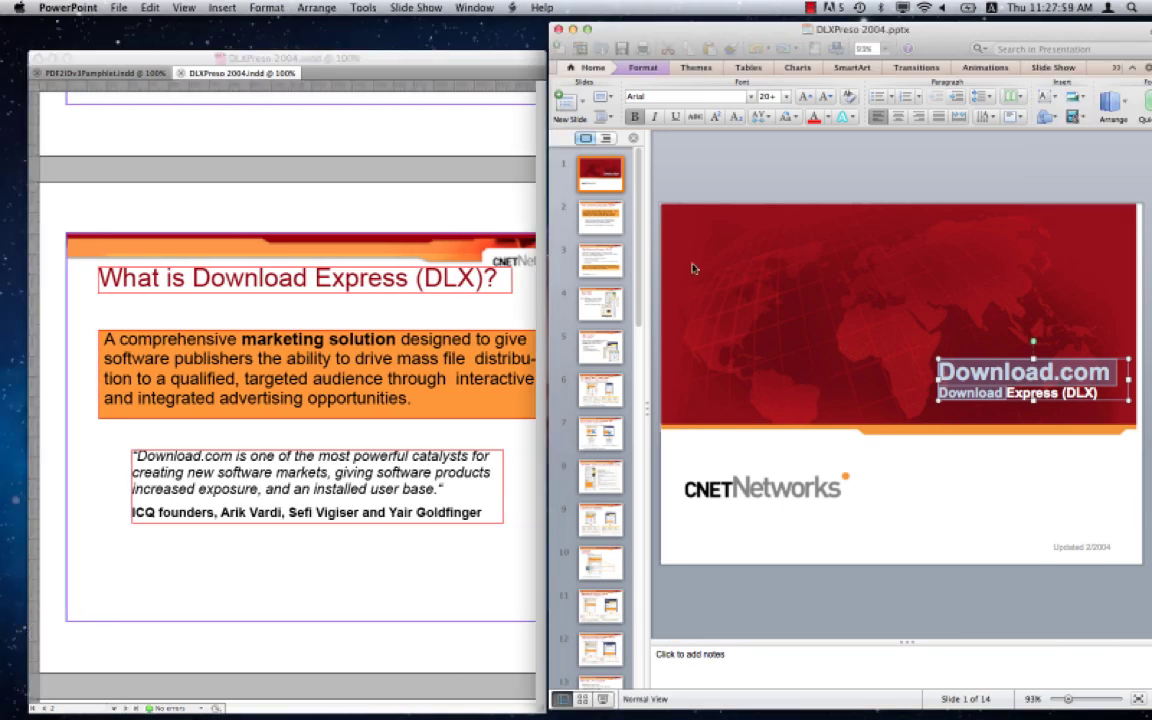
{"action": "left_click", "coordinate": [602, 218]}
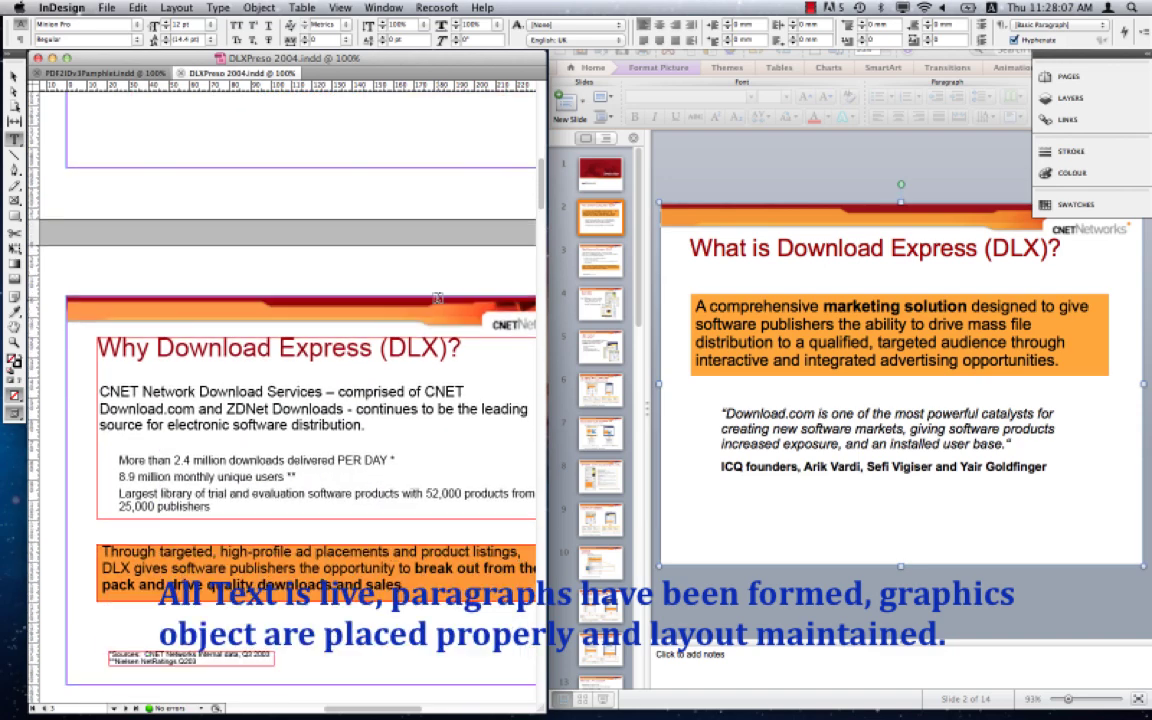
{"action": "left_click", "coordinate": [600, 263]}
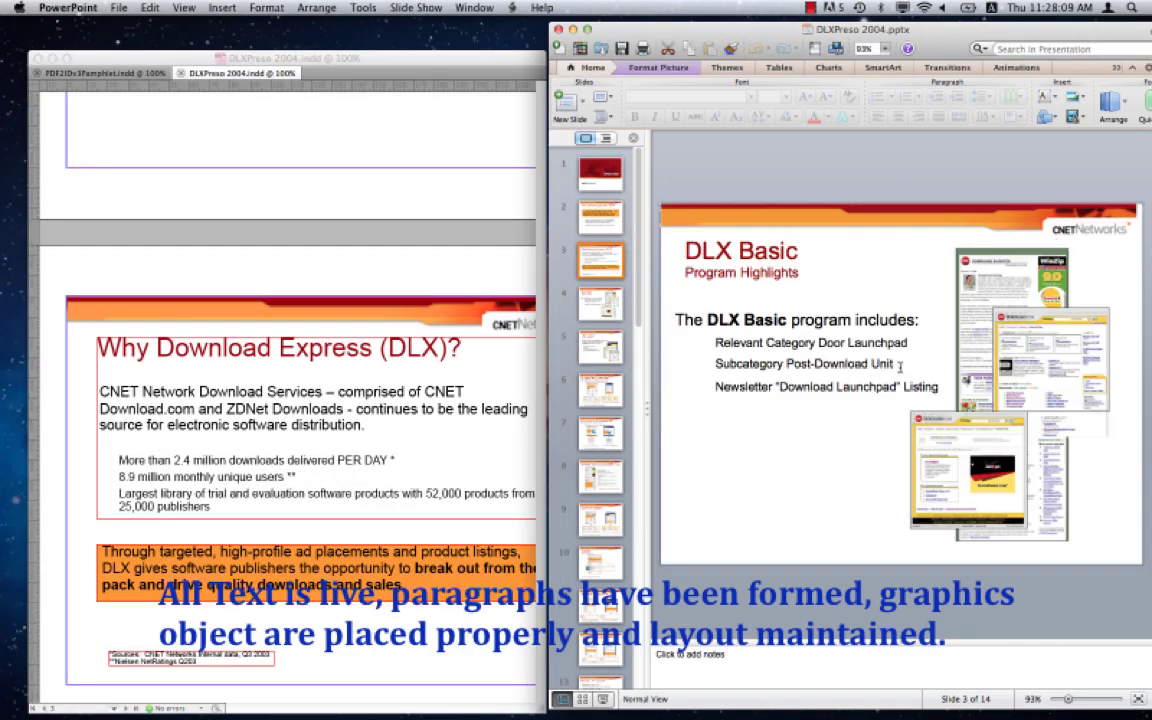